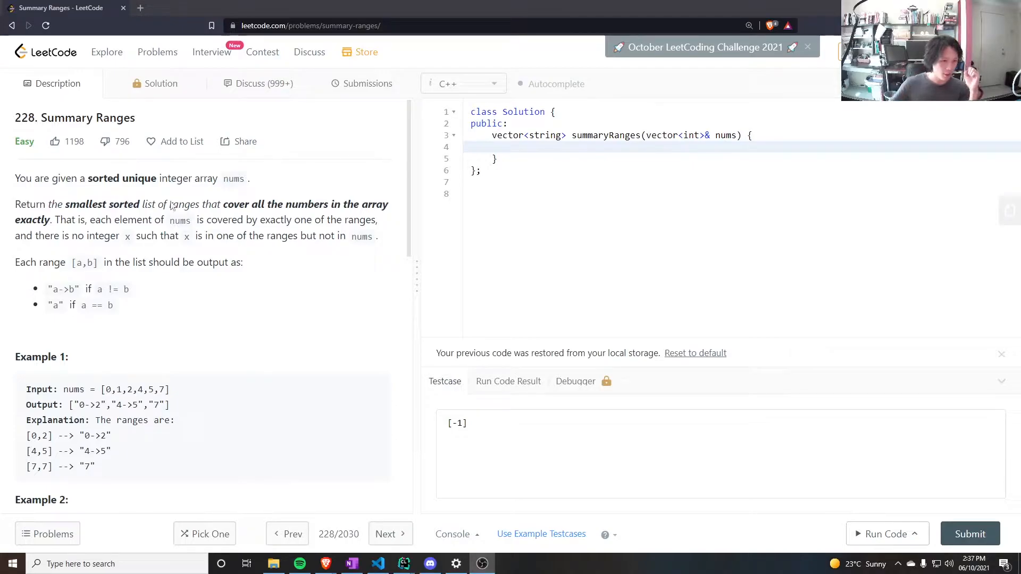
pyautogui.moveTo(143, 305)
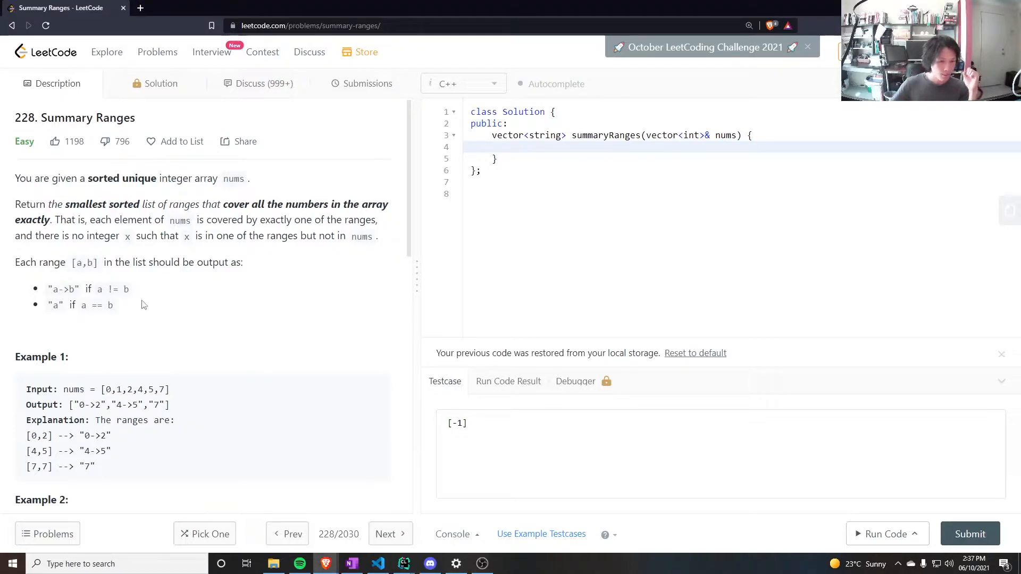
pyautogui.moveTo(190, 285)
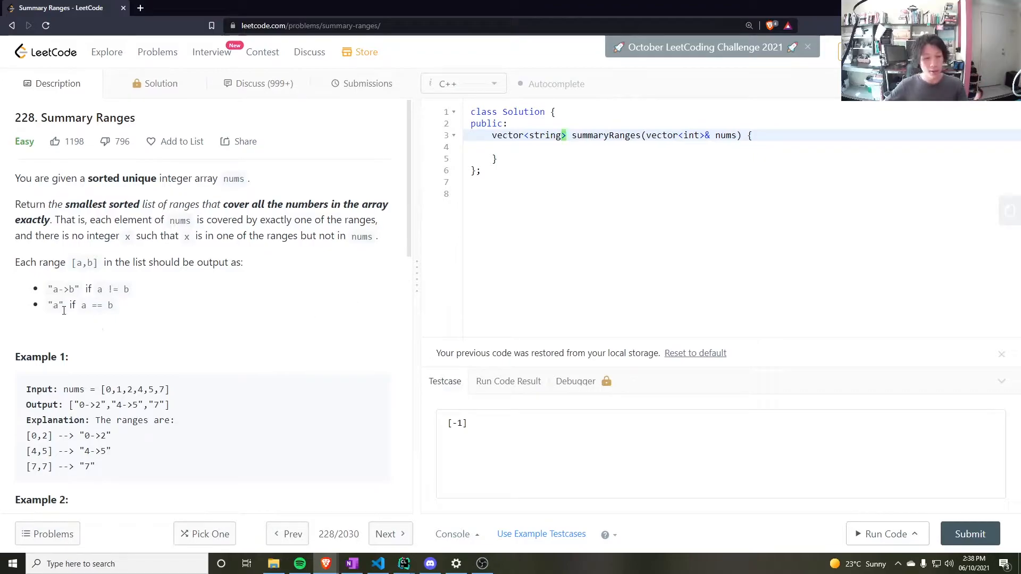
pyautogui.moveTo(137, 326)
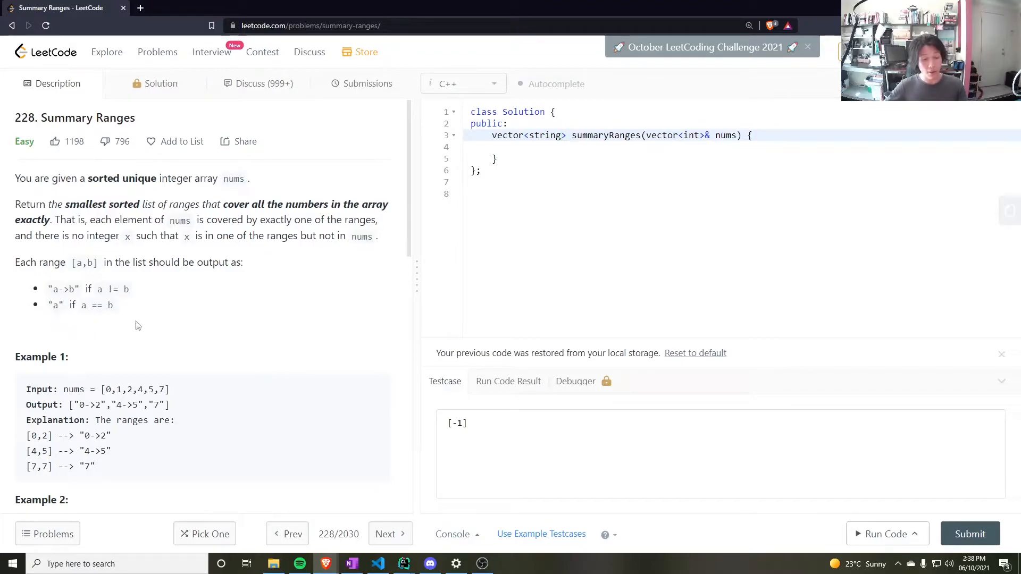
# Write the for loop header over nums with index j starting at 0.
pyautogui.scroll(-3)
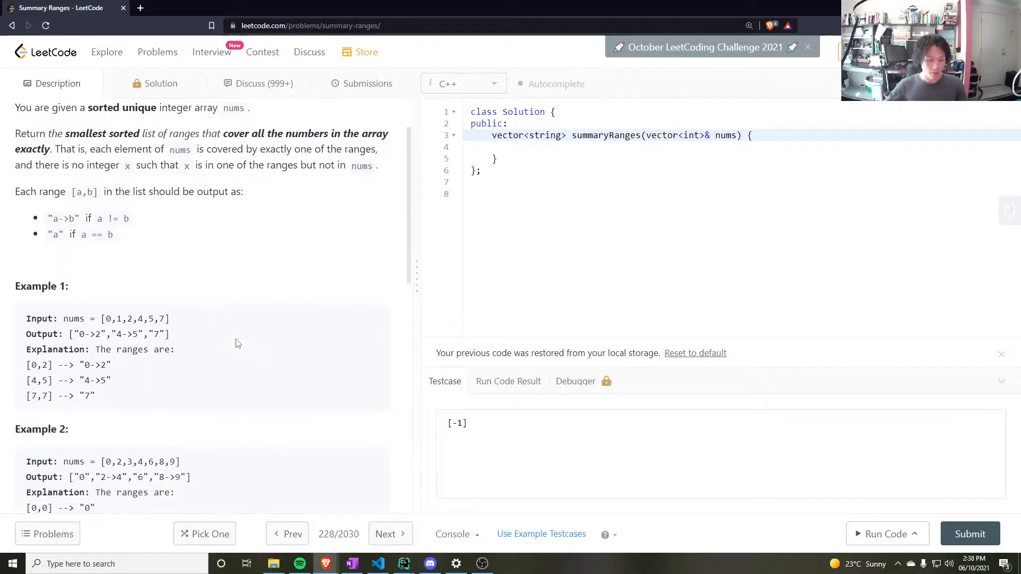
pyautogui.scroll(3)
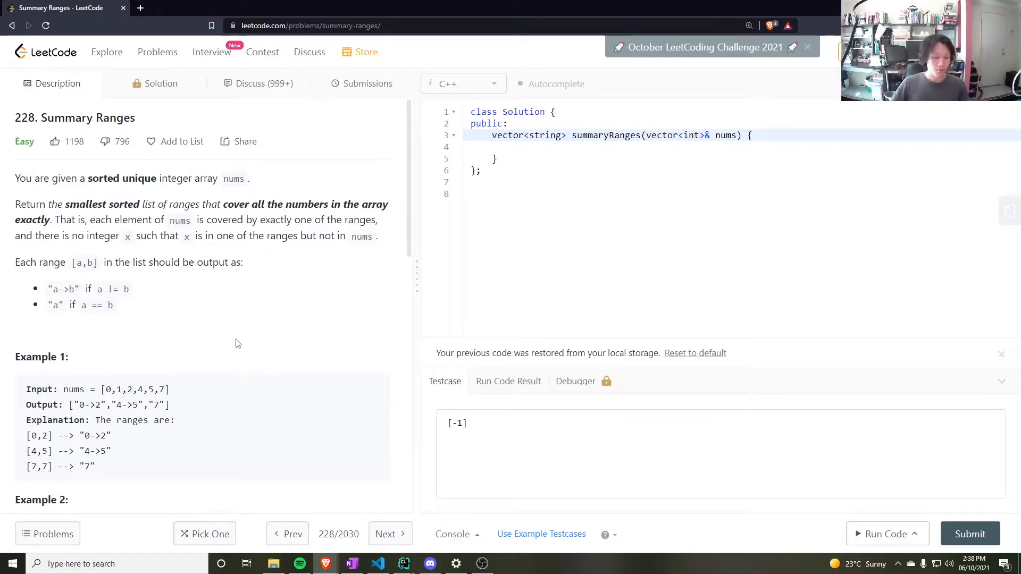
pyautogui.click(540, 146)
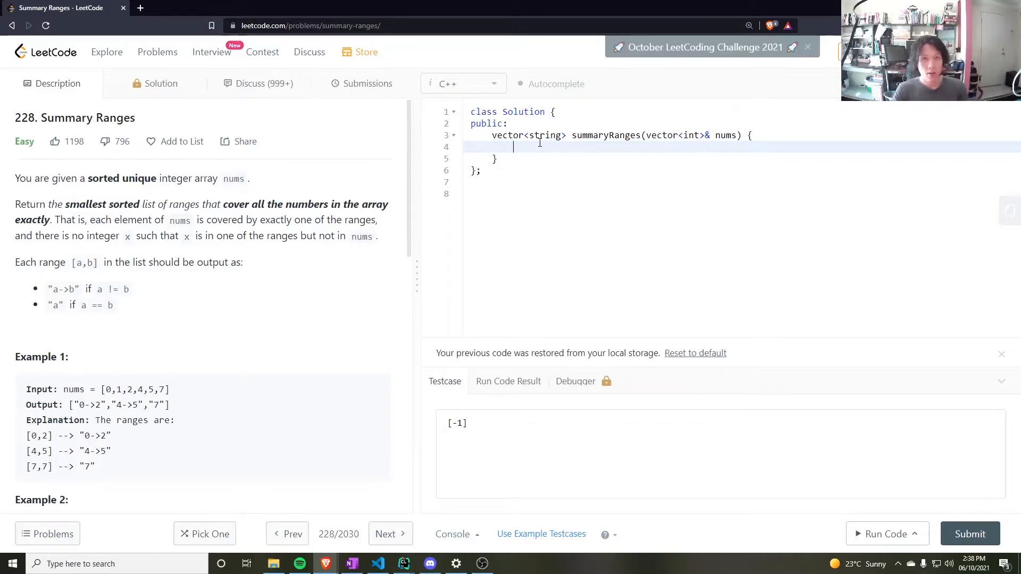
pyautogui.write('for(')
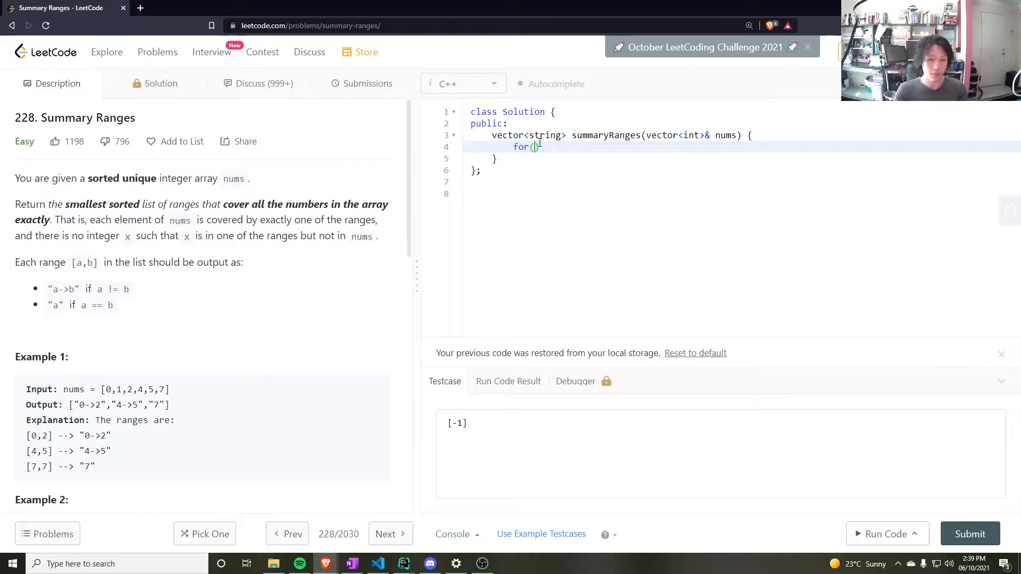
pyautogui.write('int j = 0;')
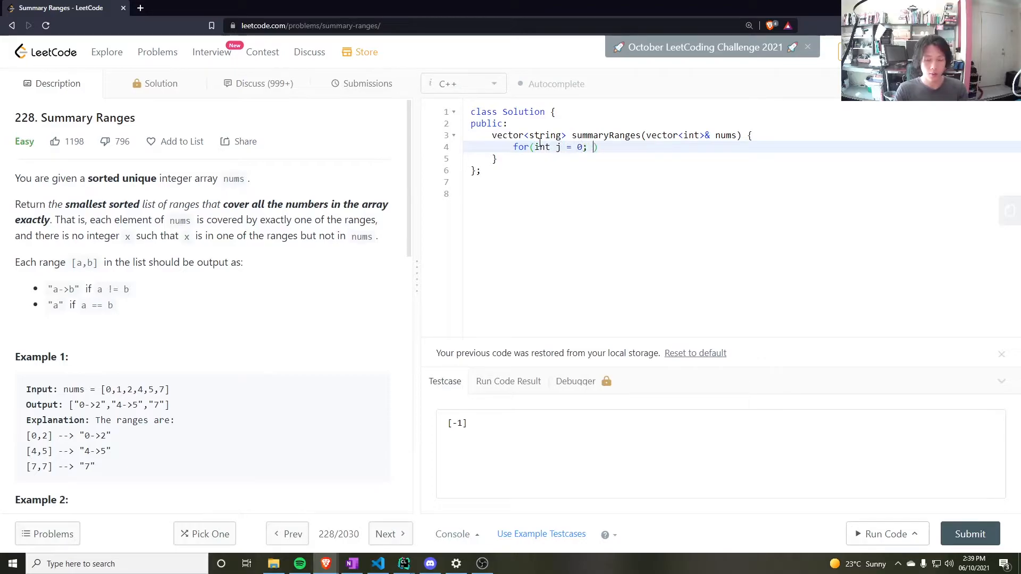
pyautogui.write('j')
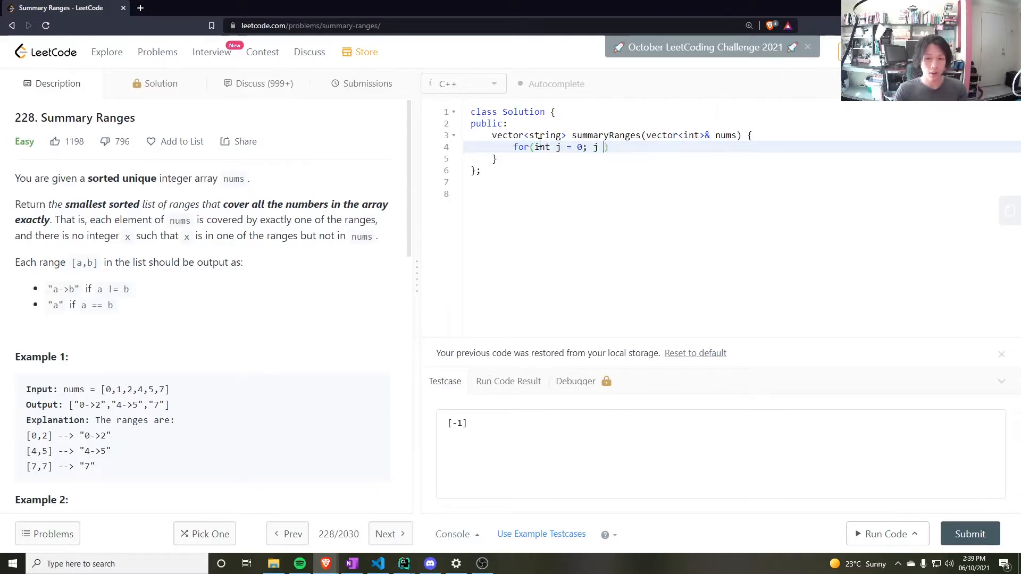
pyautogui.write('< nums.size();')
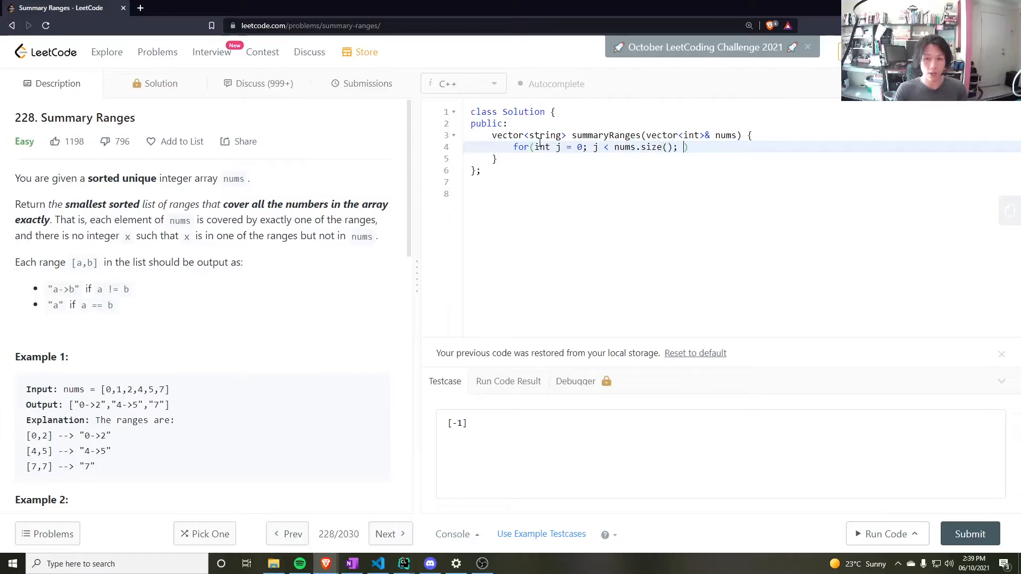
pyautogui.write('++i)')
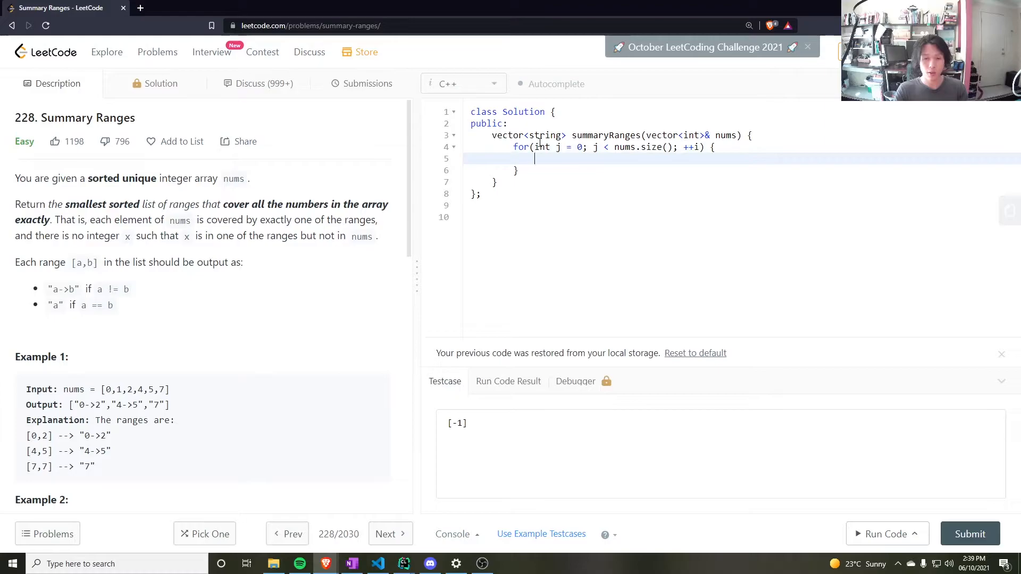
# Declare int i = 0 and the result vector<string> ans above the loop.
pyautogui.write('int i =')
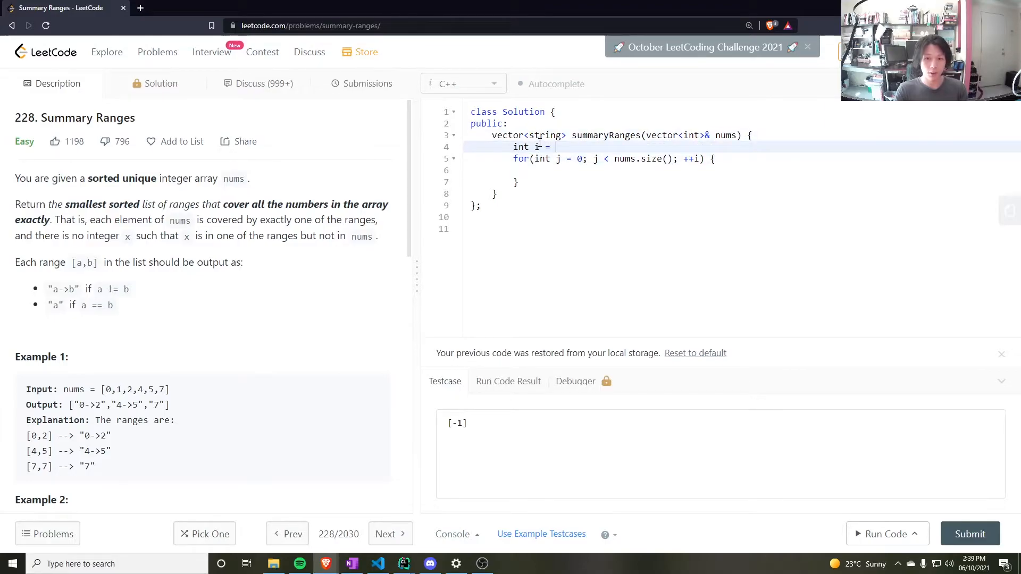
pyautogui.write('0;')
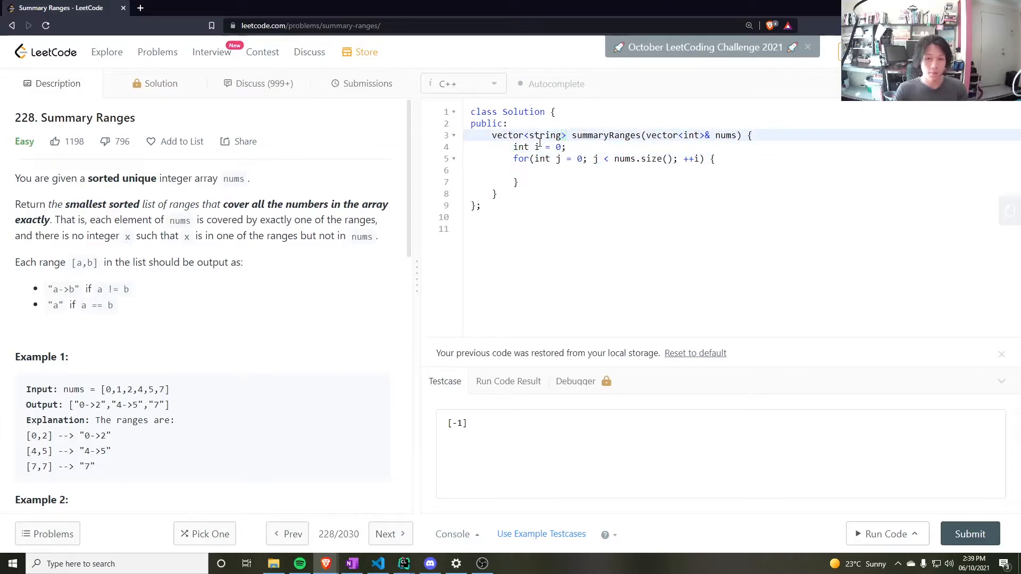
pyautogui.write('vector<s')
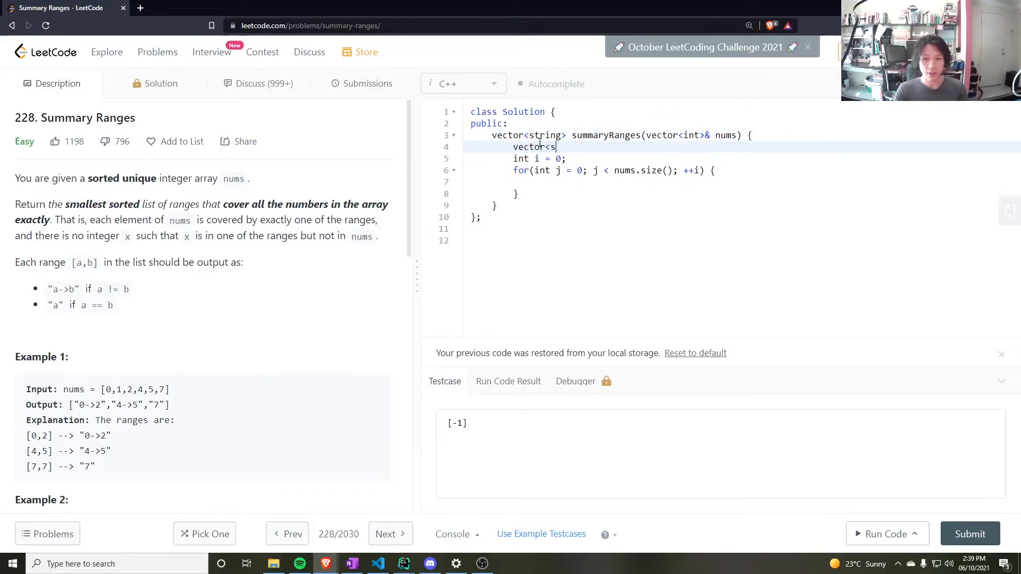
pyautogui.write('tring> ans;')
pyautogui.click(743, 182)
pyautogui.write('if();')
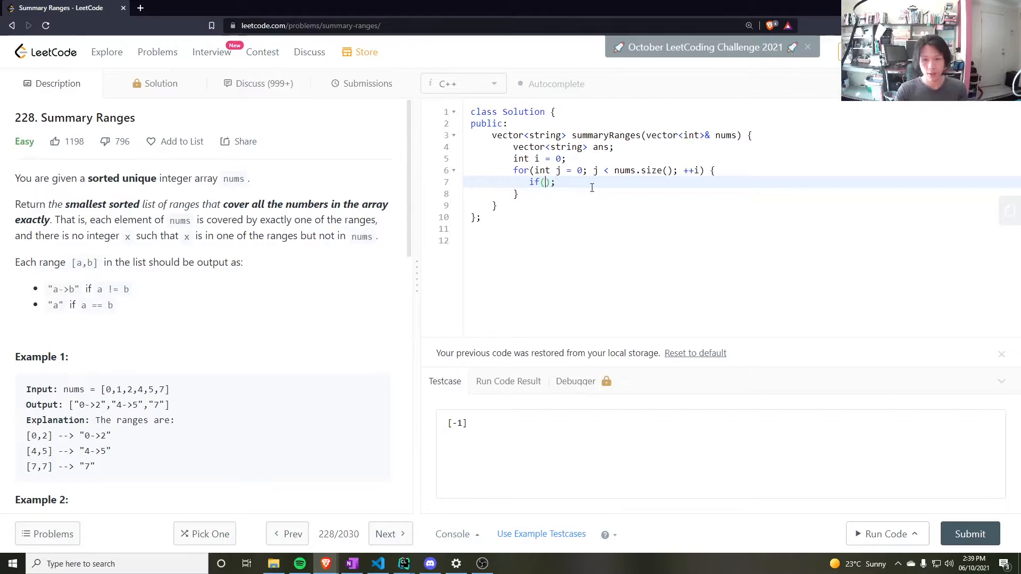
# Add the range-end check if(j+1 == nums.size() || nums[j+1] != nums[j] + 1) with an empty body.
pyautogui.write('j+1')
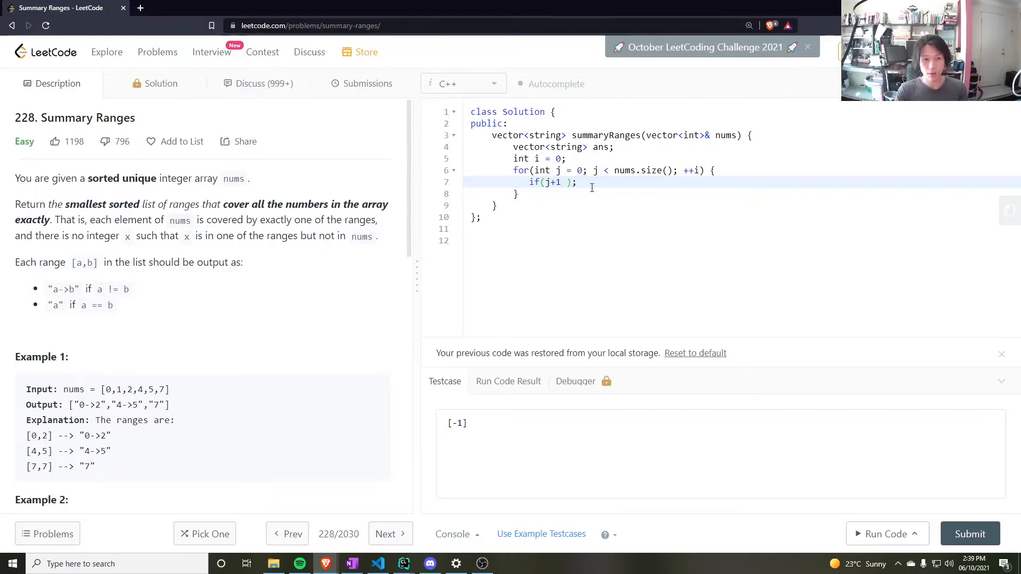
pyautogui.write('== nums.sz')
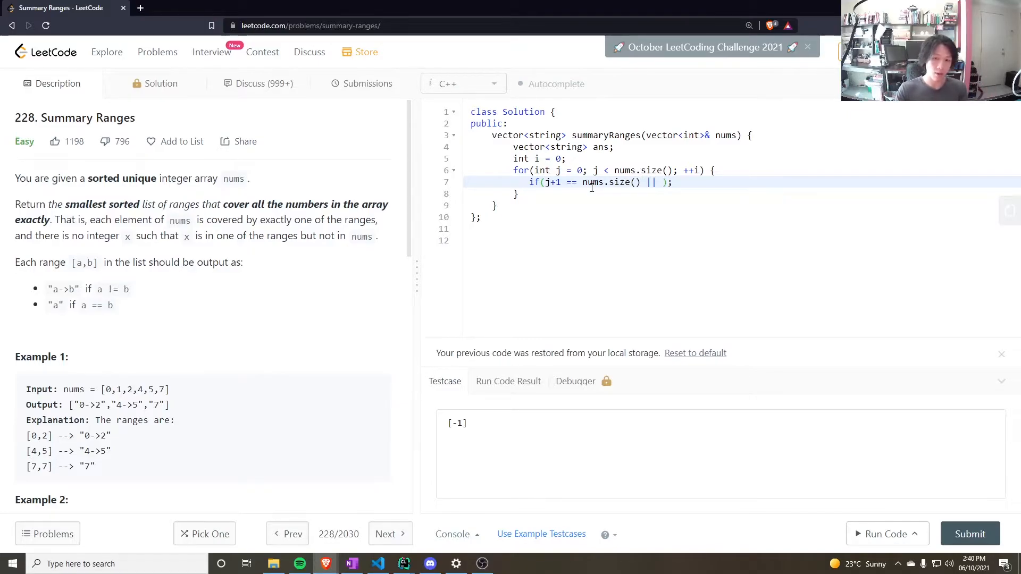
pyautogui.write('nums[]')
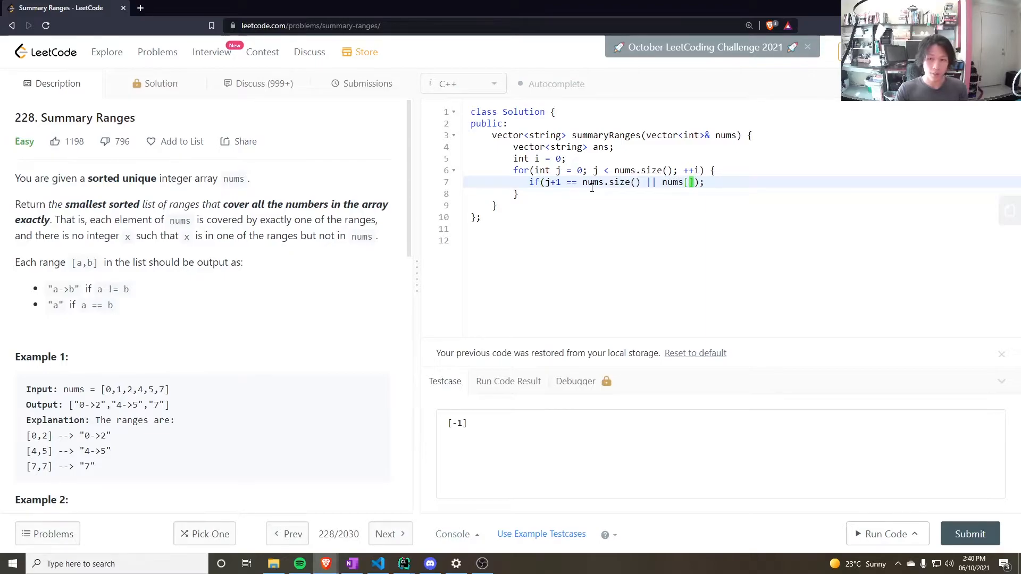
pyautogui.write('j+1')
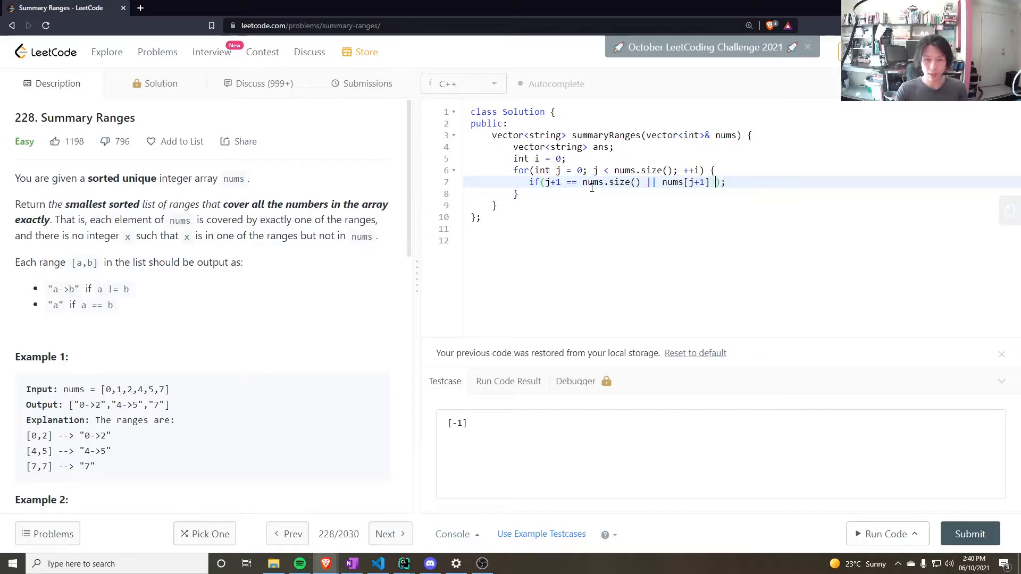
pyautogui.write('!= nums[')
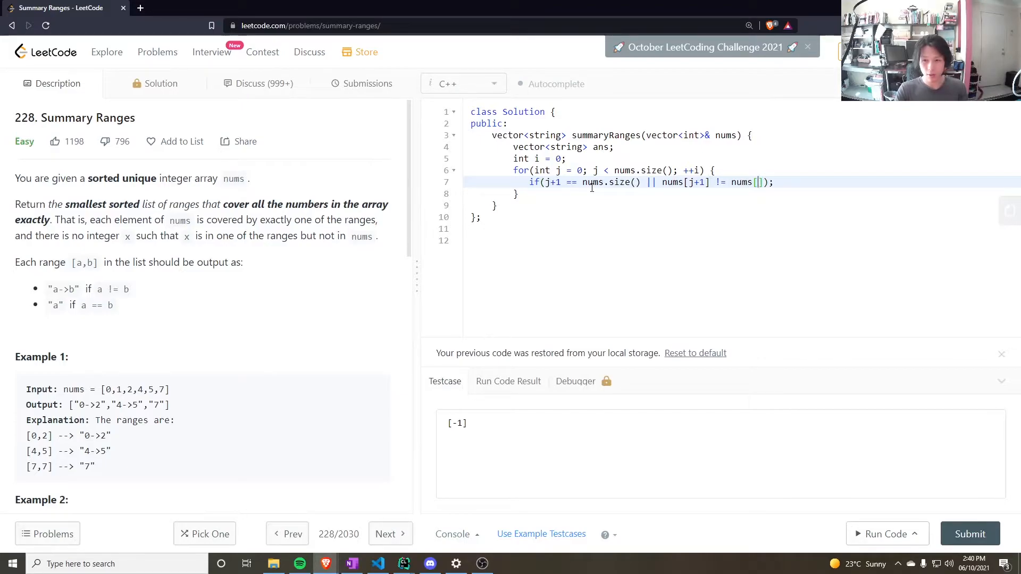
pyautogui.write('j] + 1')
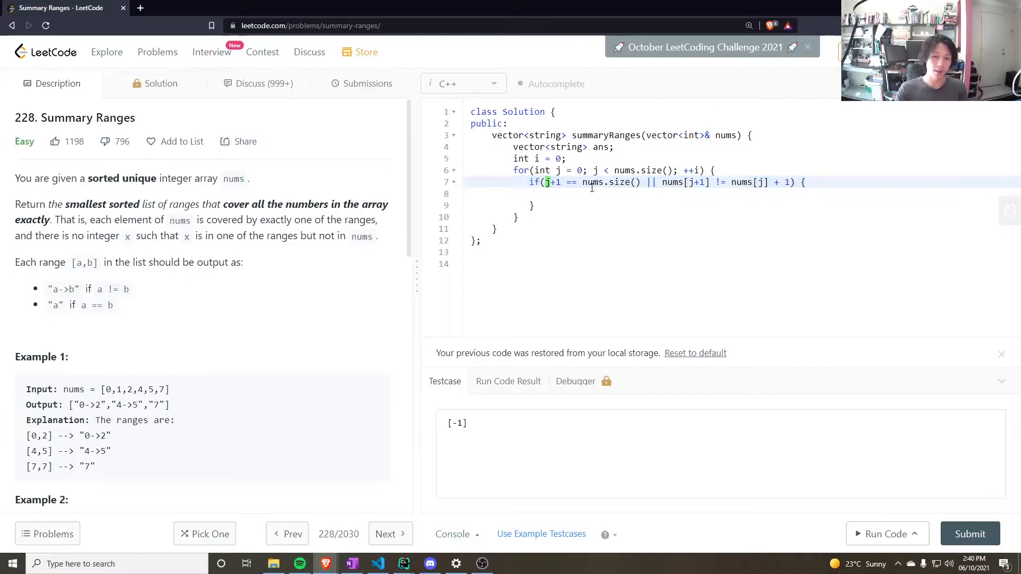
pyautogui.click(546, 193)
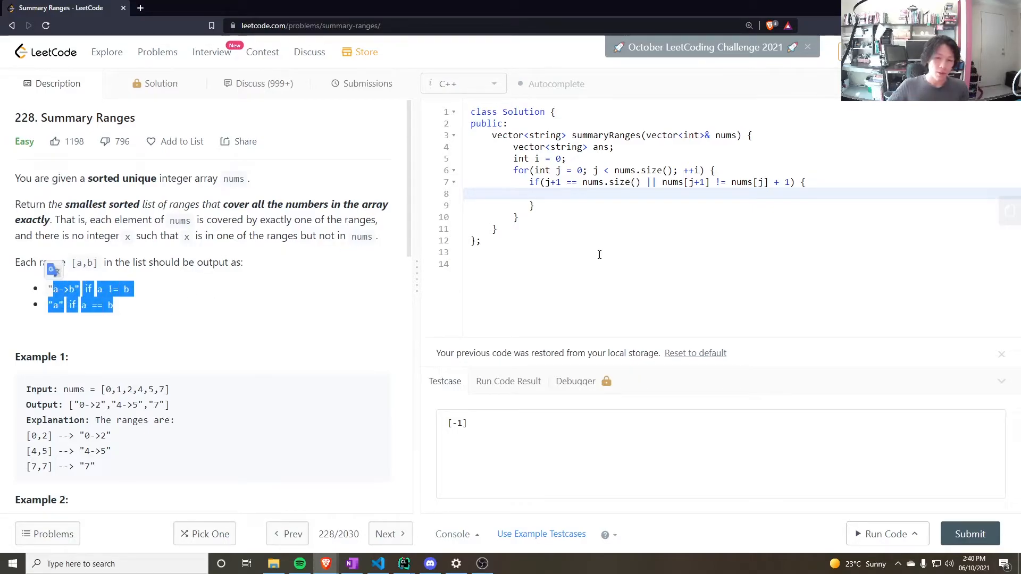
# Handle the single-number case: if (i == j) push to_string(nums[i]) onto ans.
pyautogui.write('if()')
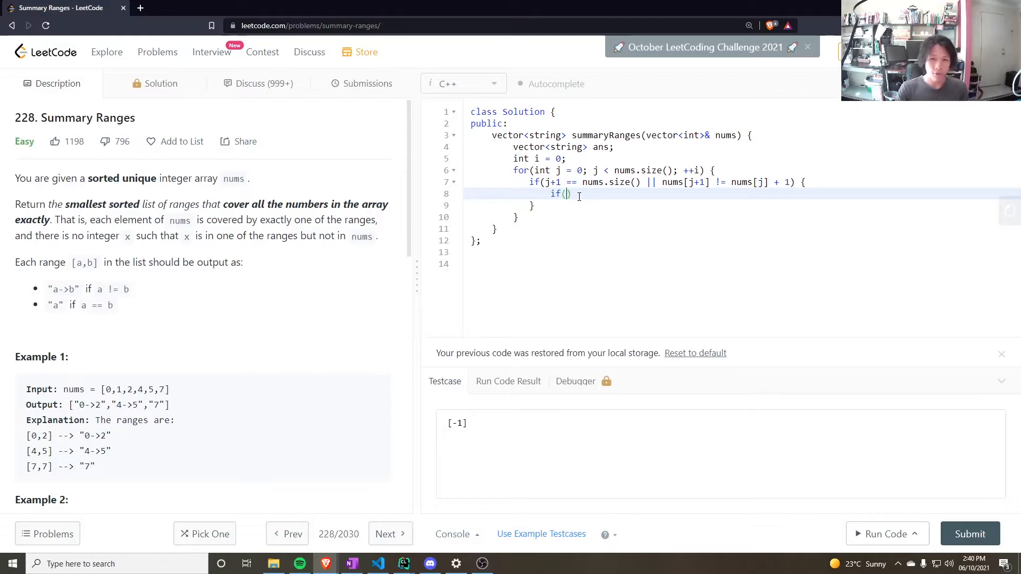
pyautogui.write('i == j')
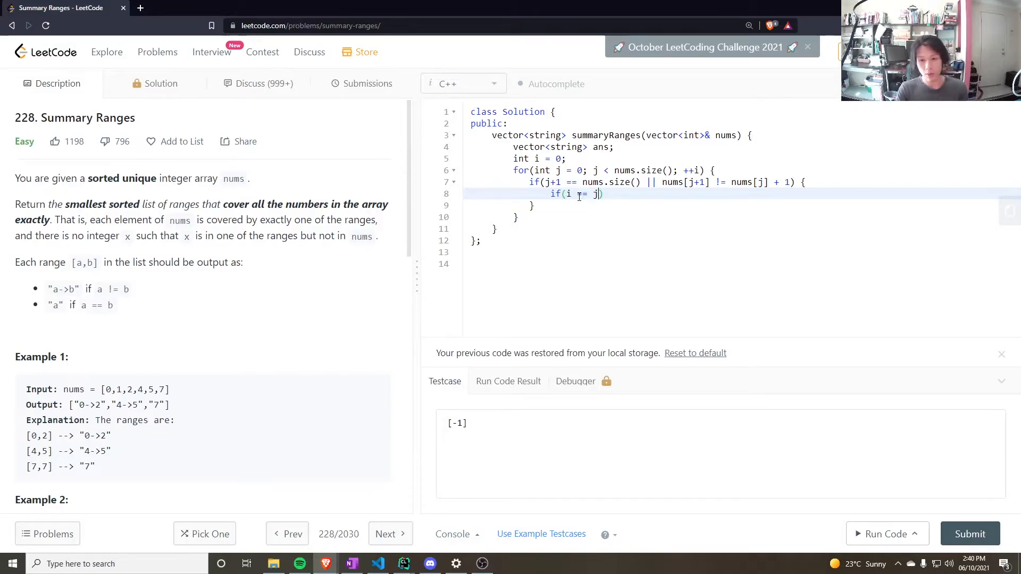
pyautogui.press('Enter')
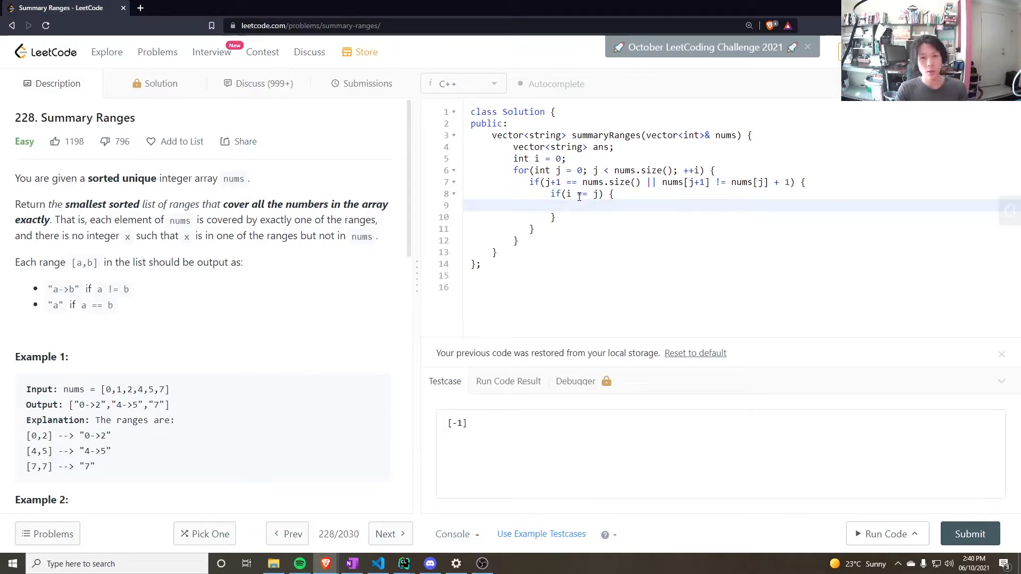
pyautogui.write('ans.ps')
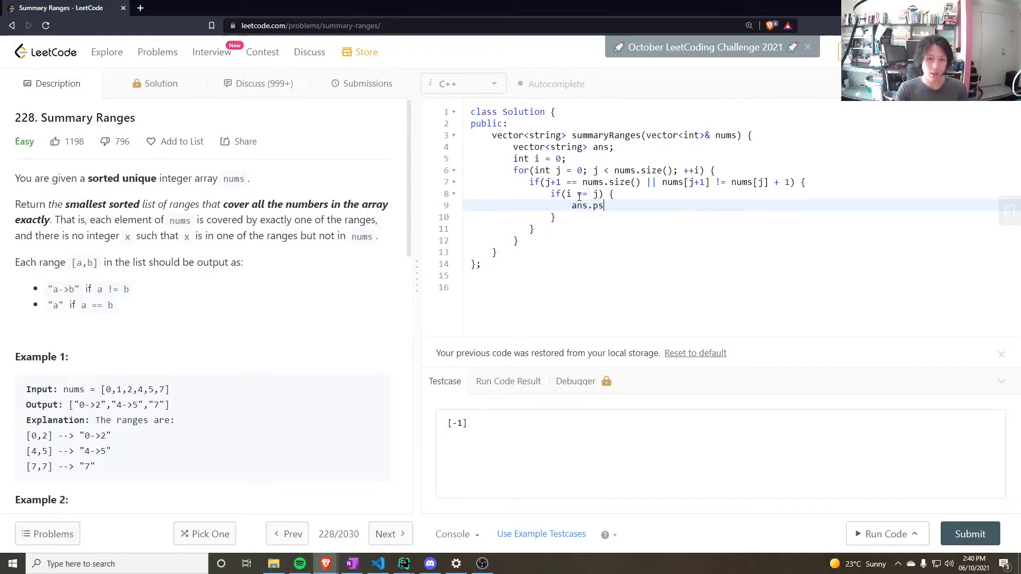
pyautogui.write('ush_+')
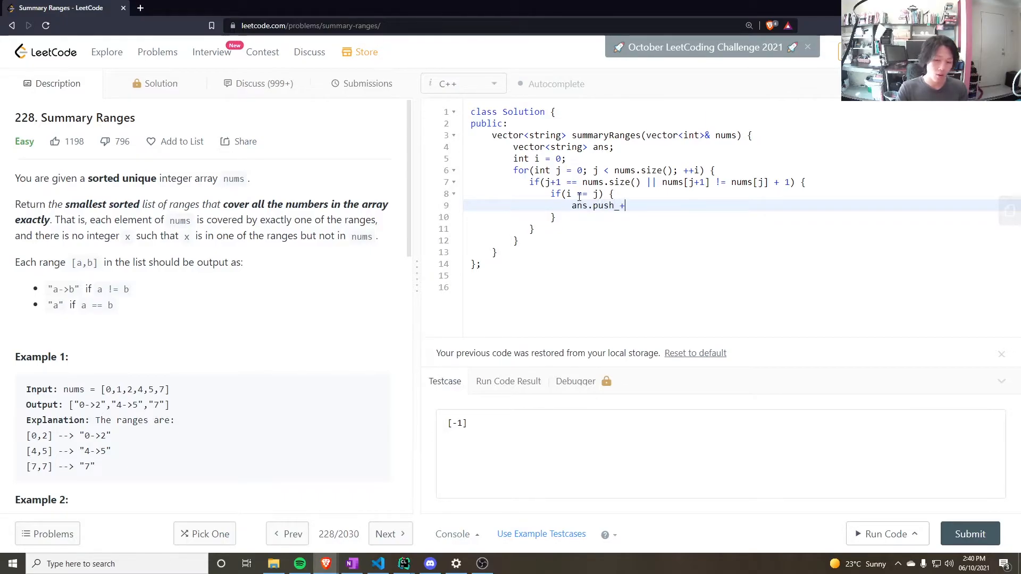
pyautogui.write('back();')
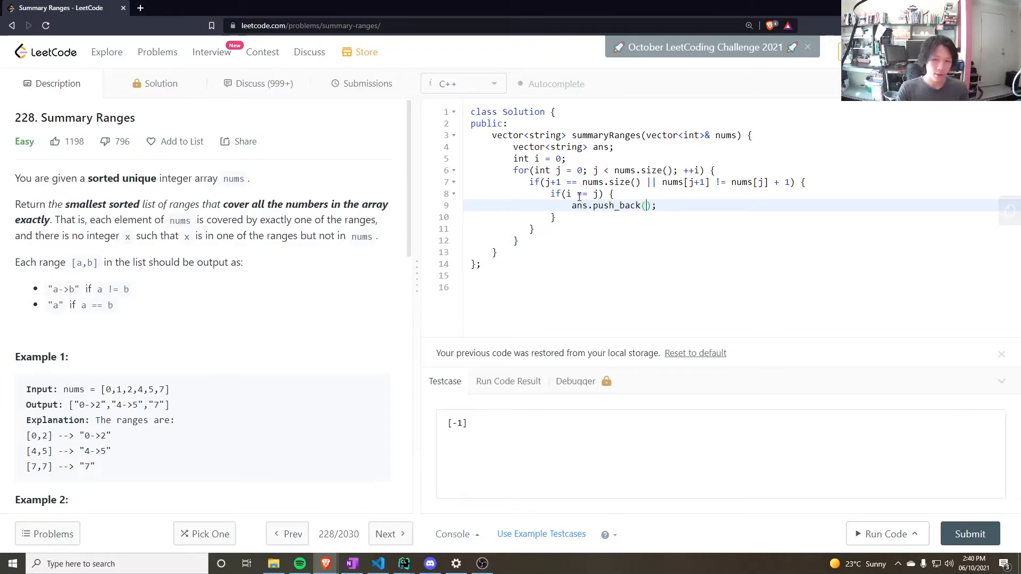
pyautogui.write('nums')
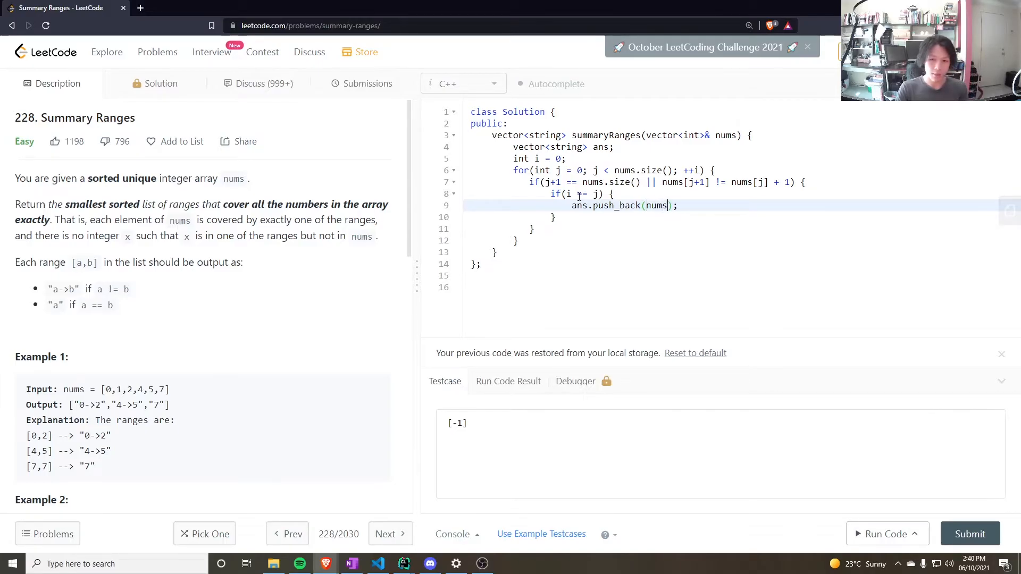
pyautogui.write('[i]')
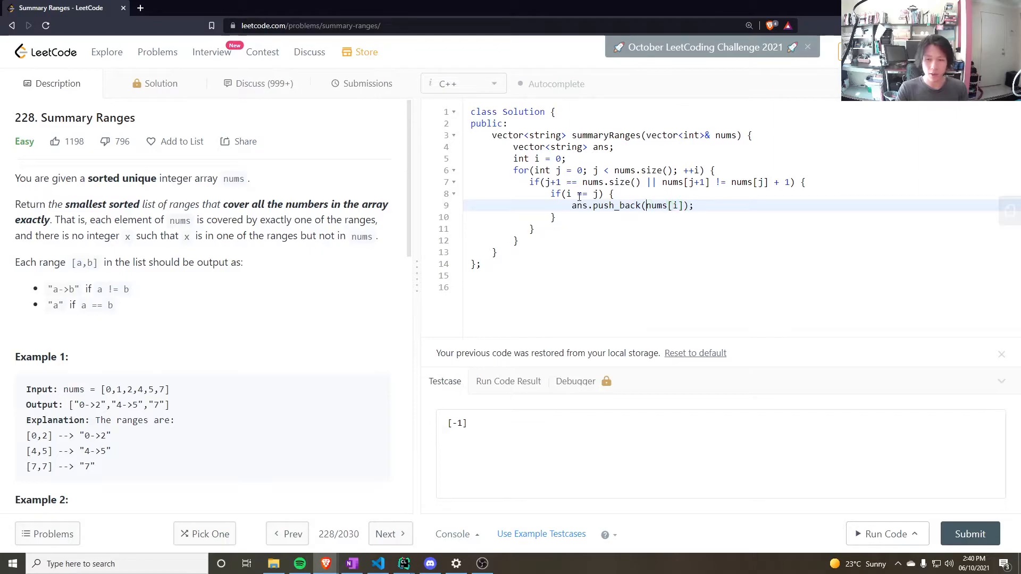
pyautogui.write('to_string(')
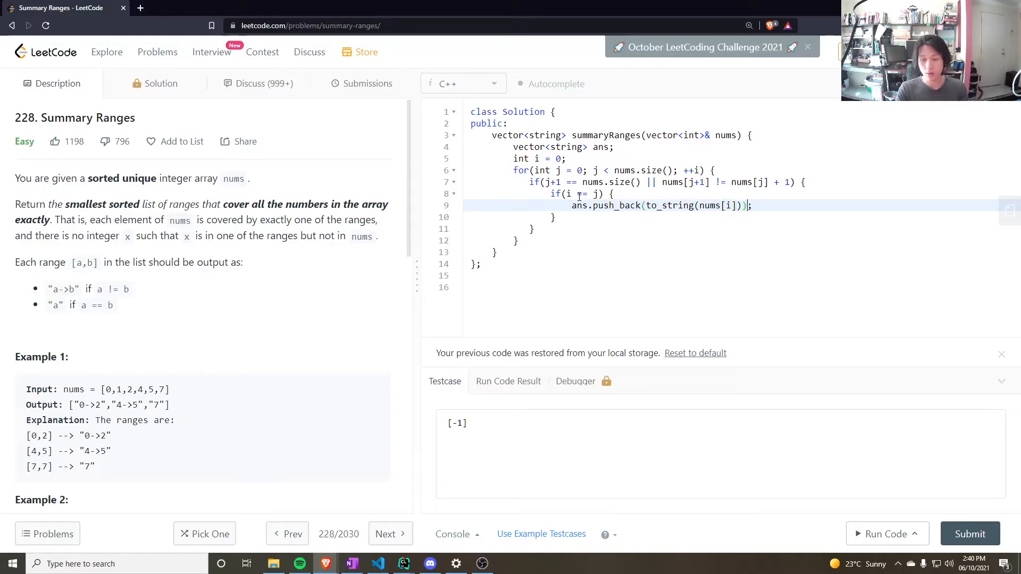
# Add an else branch with an empty ans.push_back() call for multi-number ranges.
pyautogui.write('} else {')
pyautogui.write('ans.psh_')
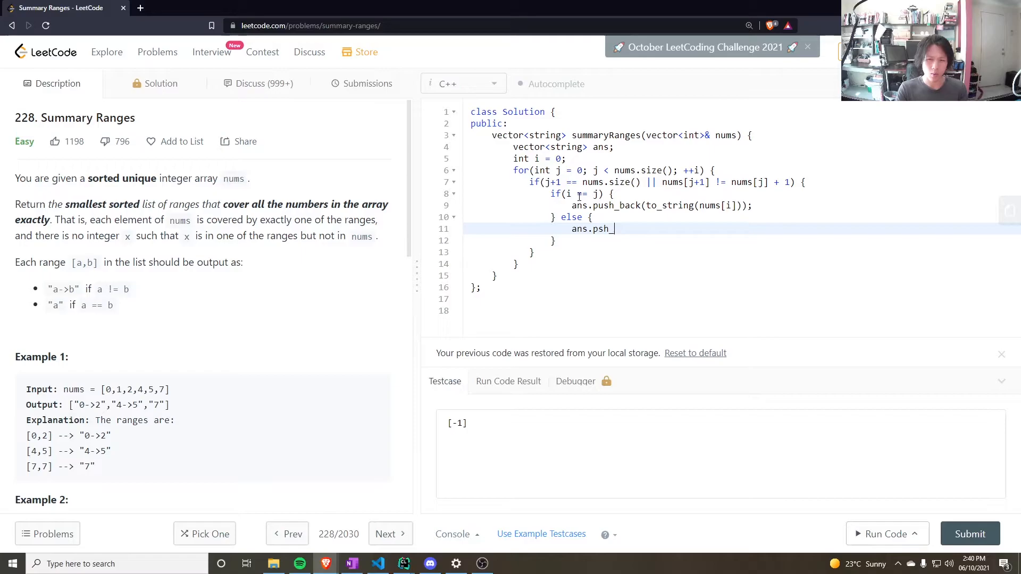
pyautogui.write('ush_back()')
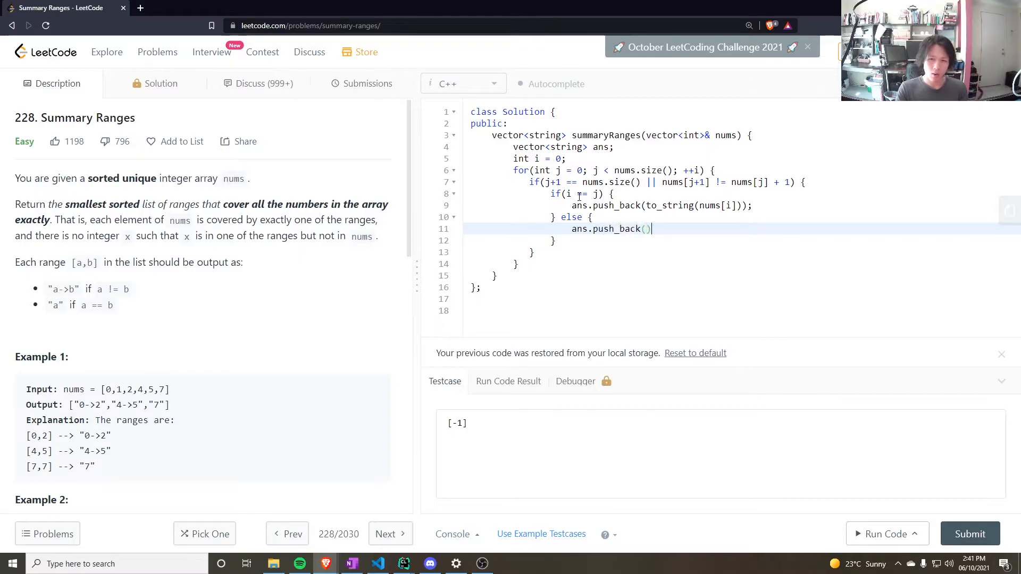
pyautogui.write(';')
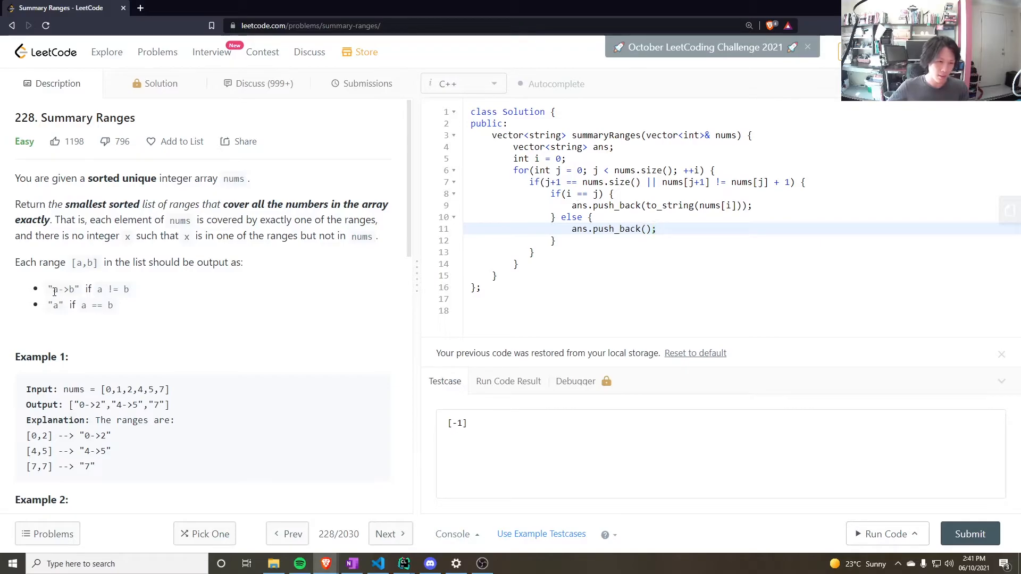
pyautogui.click(648, 229)
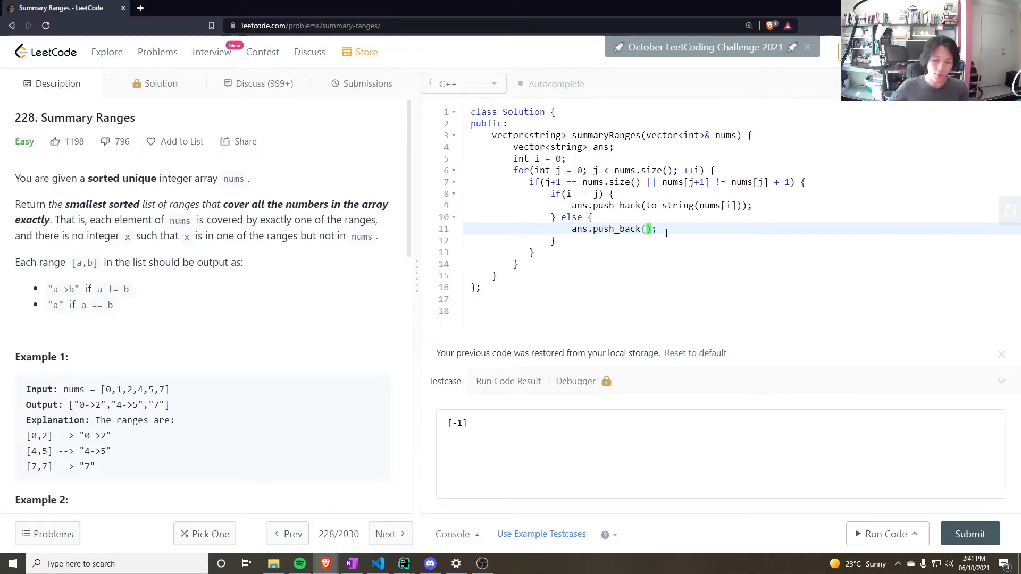
# Fill the call with to_string(nums[i]) + "->" + to_string(nums[j]).
pyautogui.write('to_string(nums[i]) +')
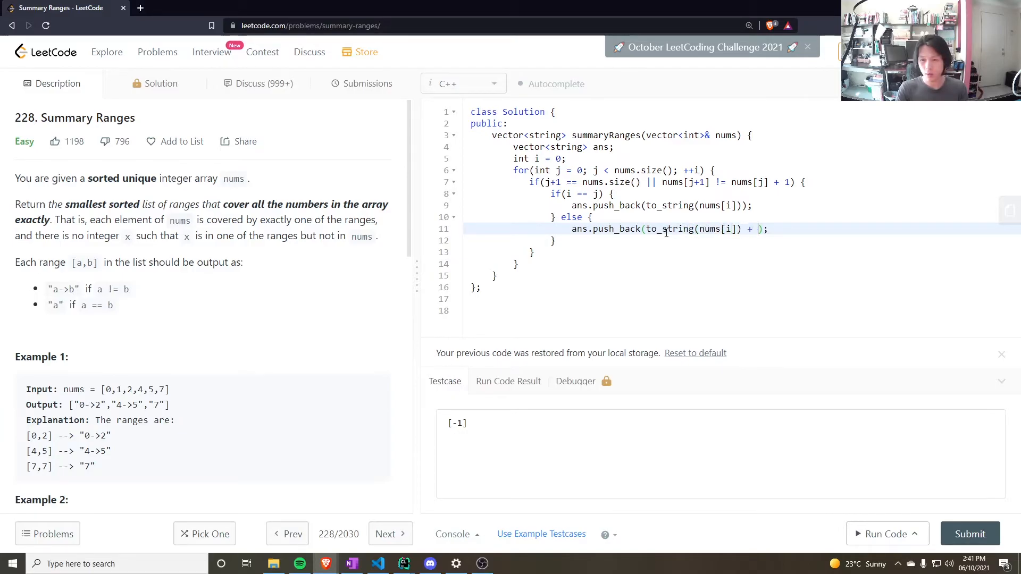
pyautogui.write('"->"')
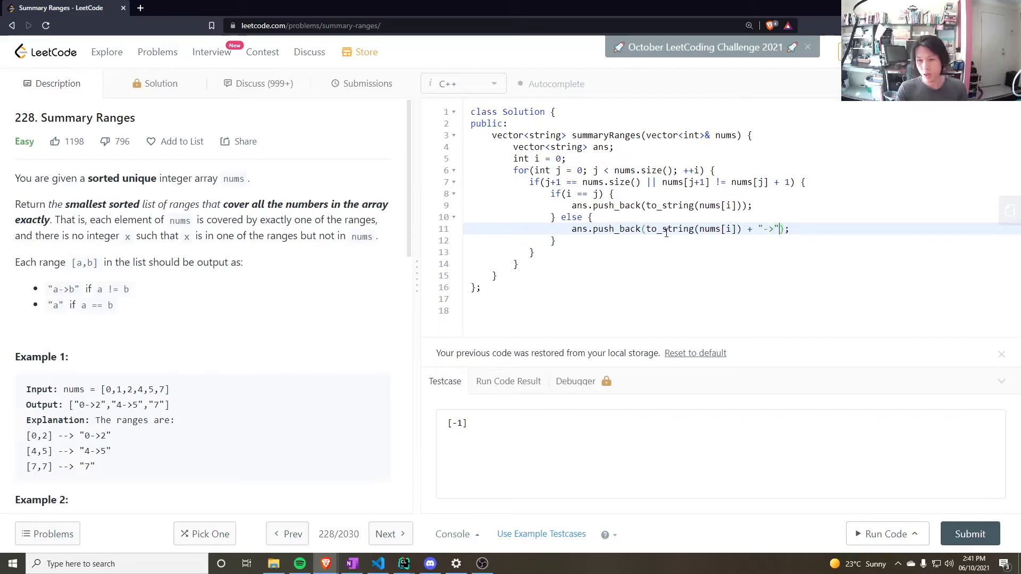
pyautogui.write('+ to_strin')
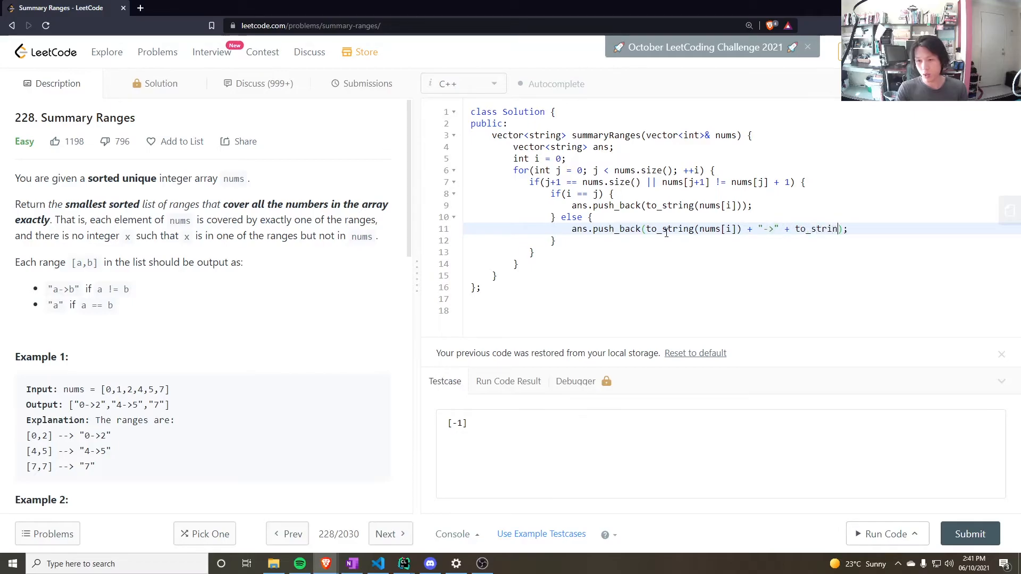
pyautogui.write('()')
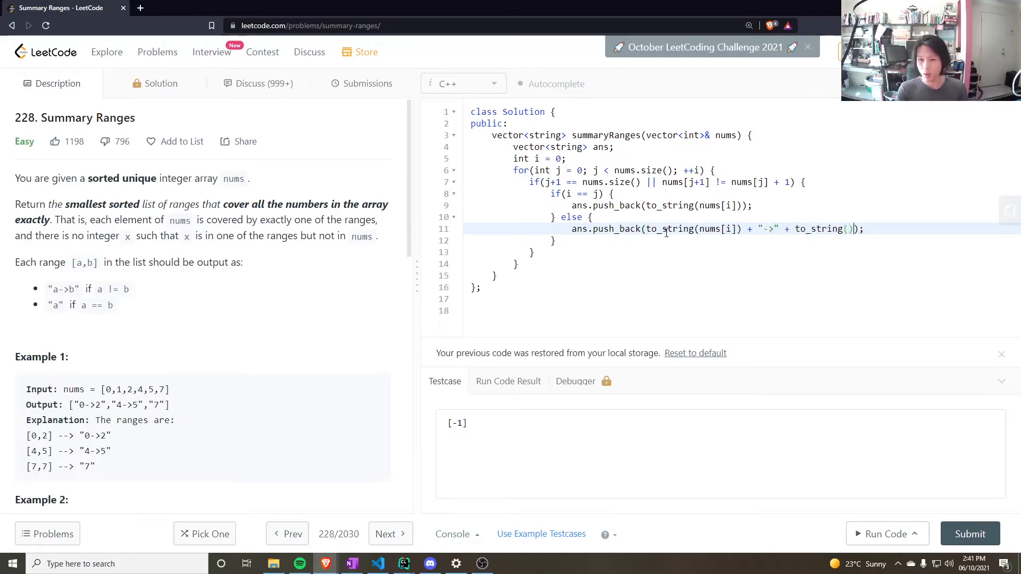
pyautogui.write('nums[')
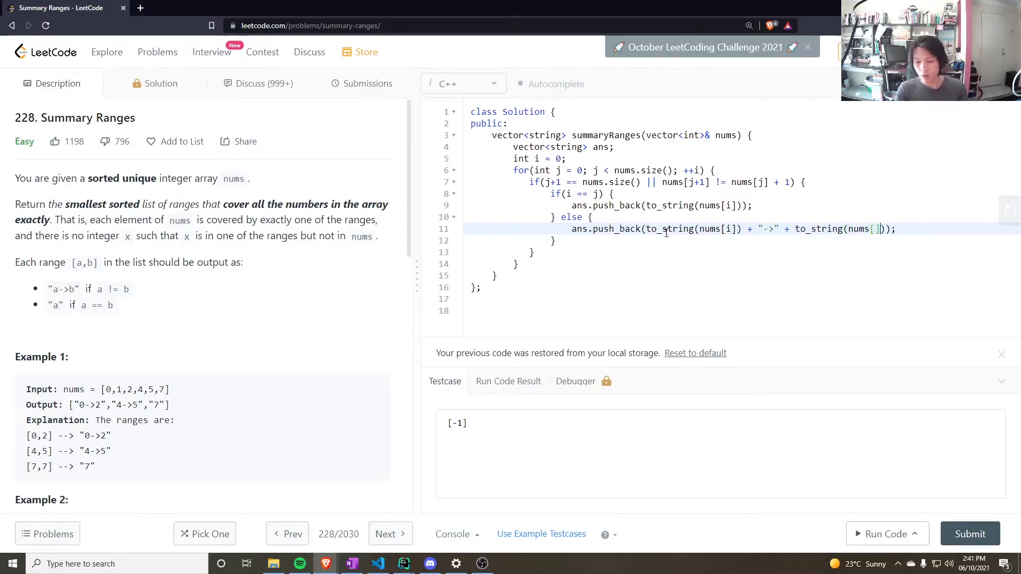
pyautogui.write('j')
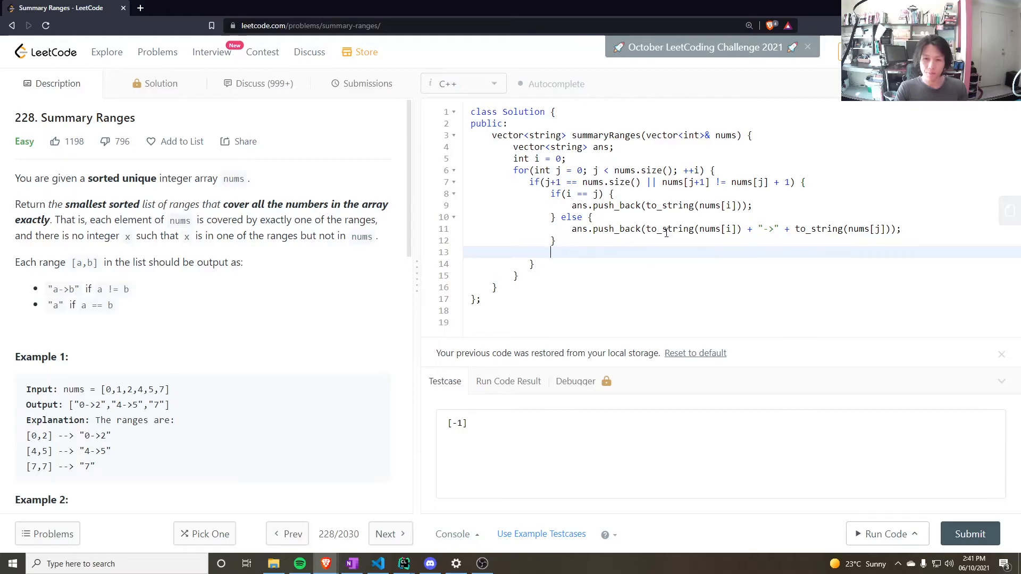
# Reset the start with i = j + 1 after each range and return ans after the loop.
pyautogui.press('backspace')
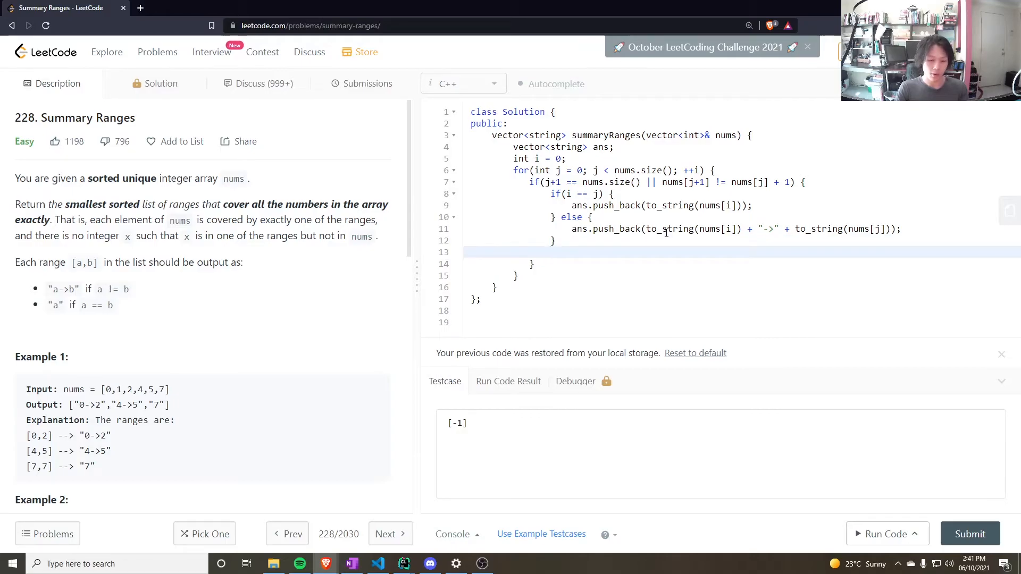
pyautogui.write('i = j')
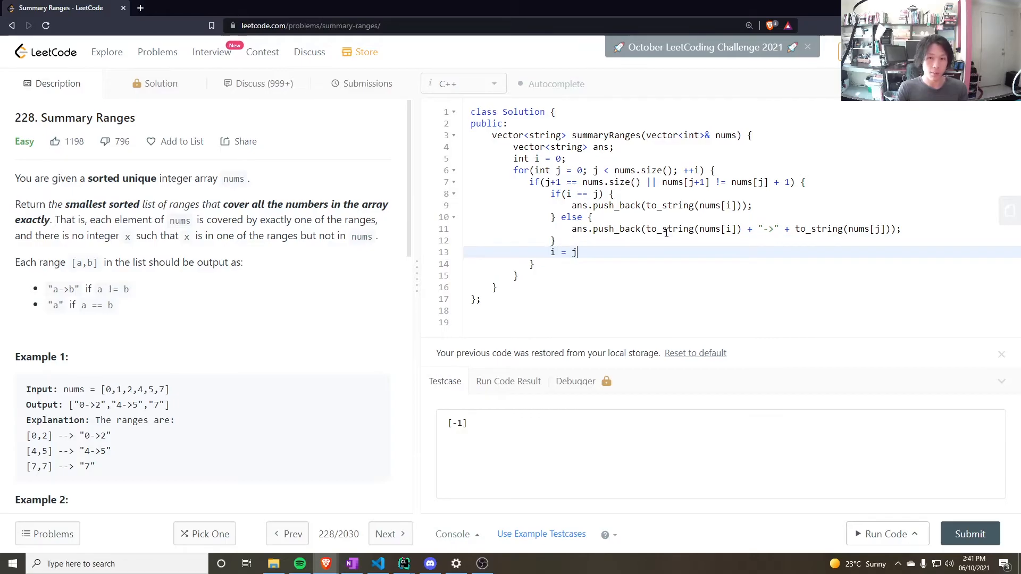
pyautogui.write('+ 1;')
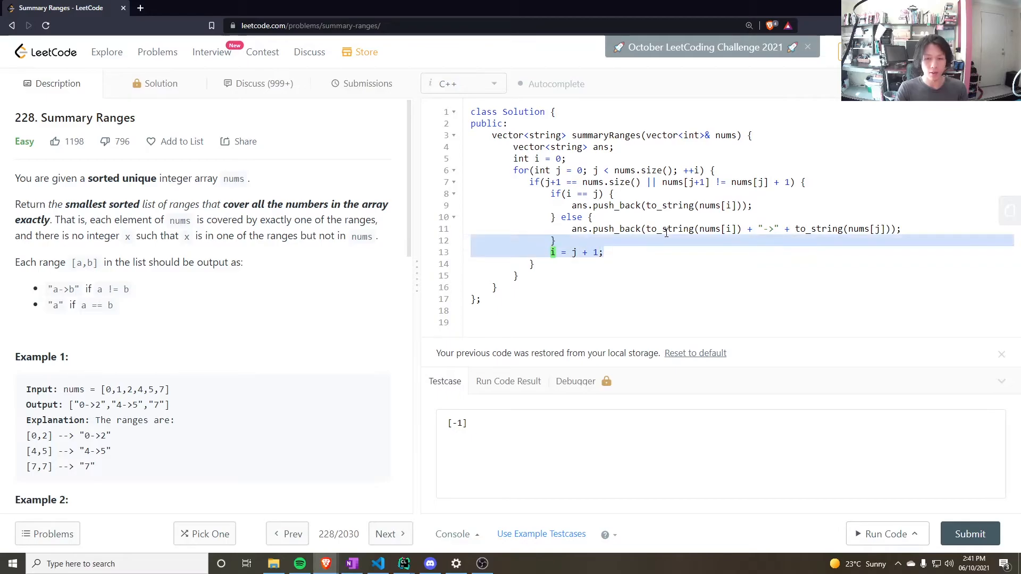
pyautogui.write('r')
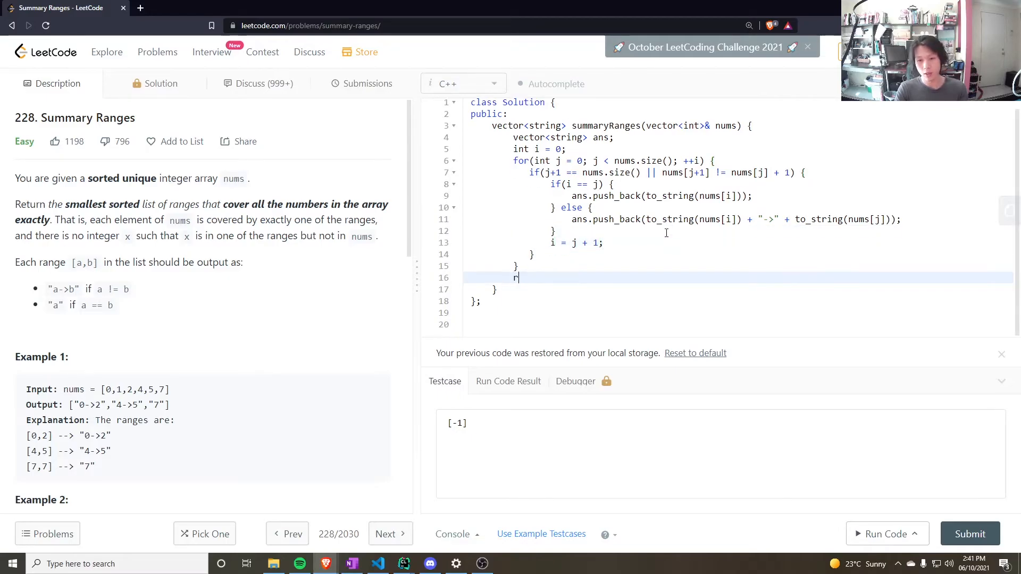
pyautogui.write('eturn ans;')
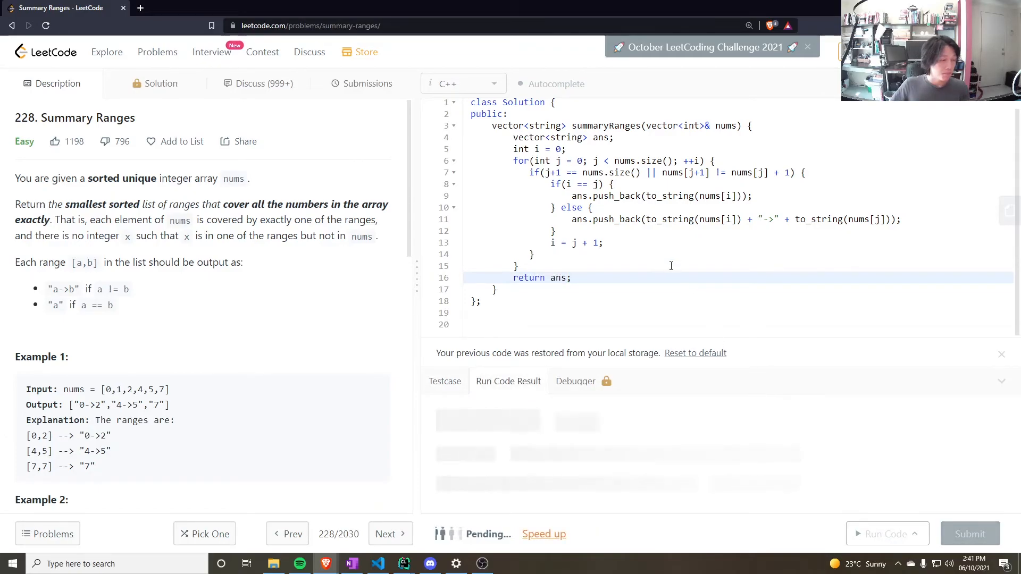
# Run the code, change the loop increment from ++i to ++j, and rerun on the [-1] test.
pyautogui.click(881, 534)
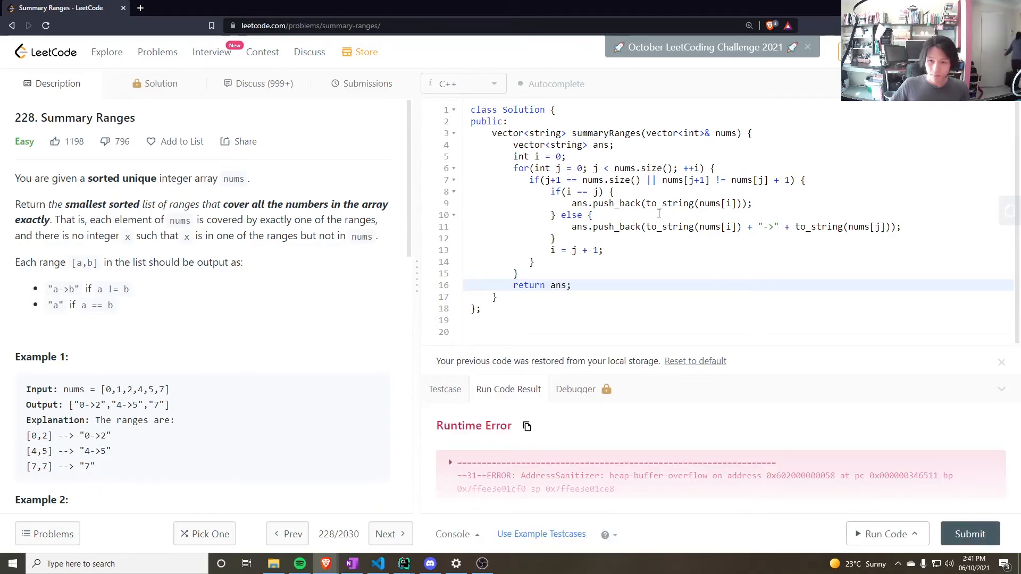
pyautogui.moveTo(657, 214)
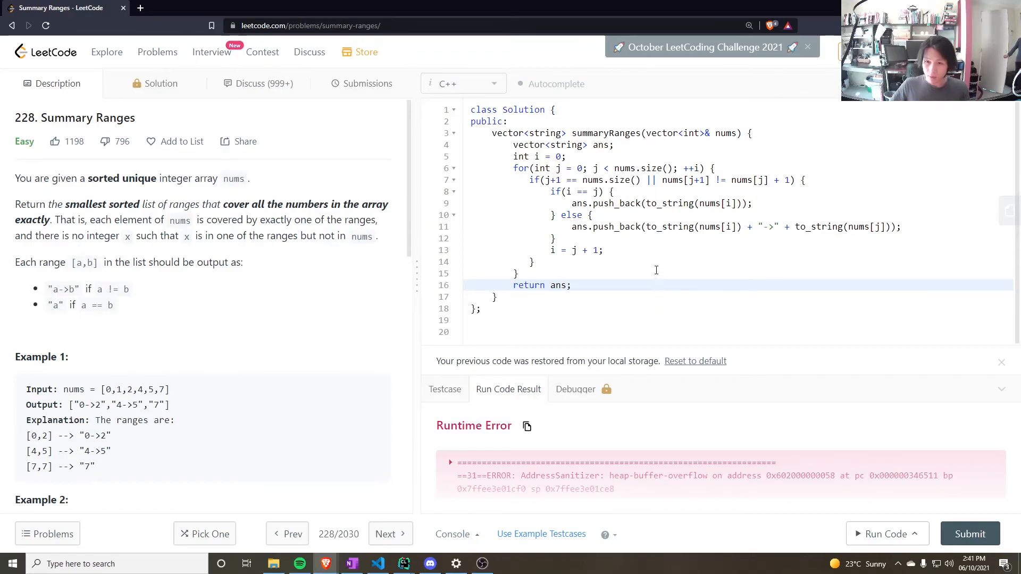
pyautogui.click(713, 168)
pyautogui.write('j')
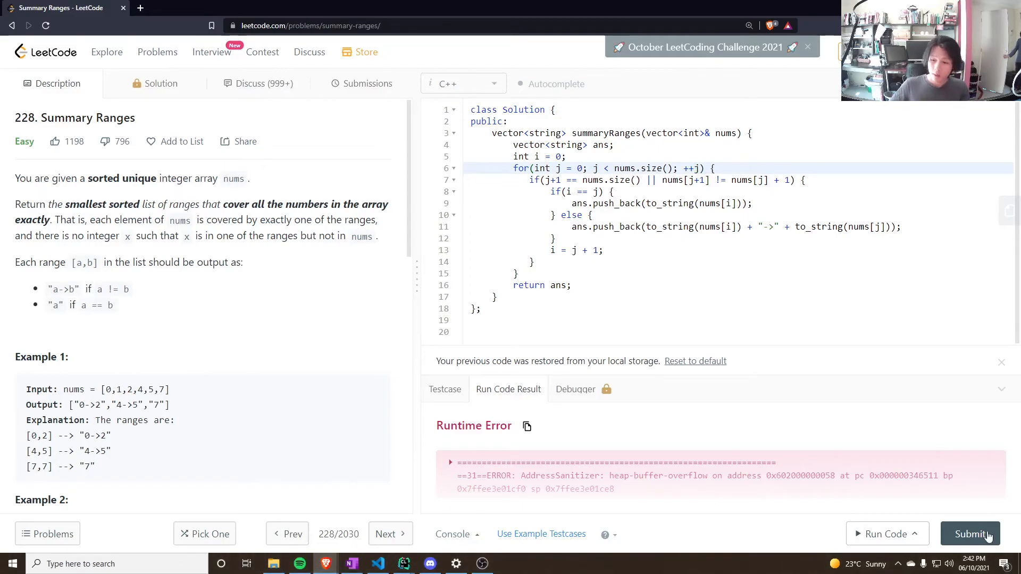
pyautogui.click(970, 534)
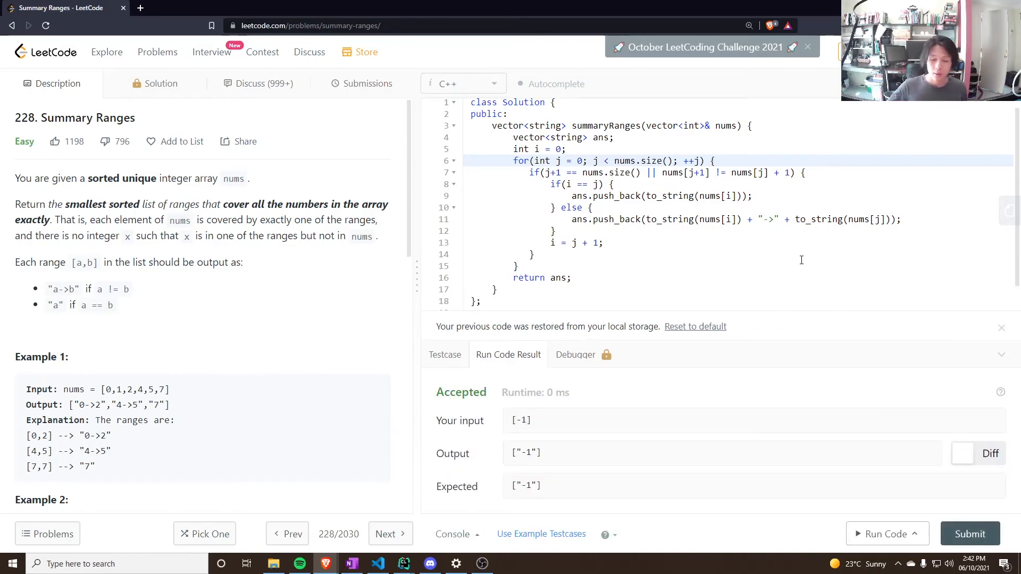
# Run on Example 1's [0,1,2,4,5,7] input, getting ["0->2","4->5","7"], then submit the solution.
pyautogui.scroll(-3)
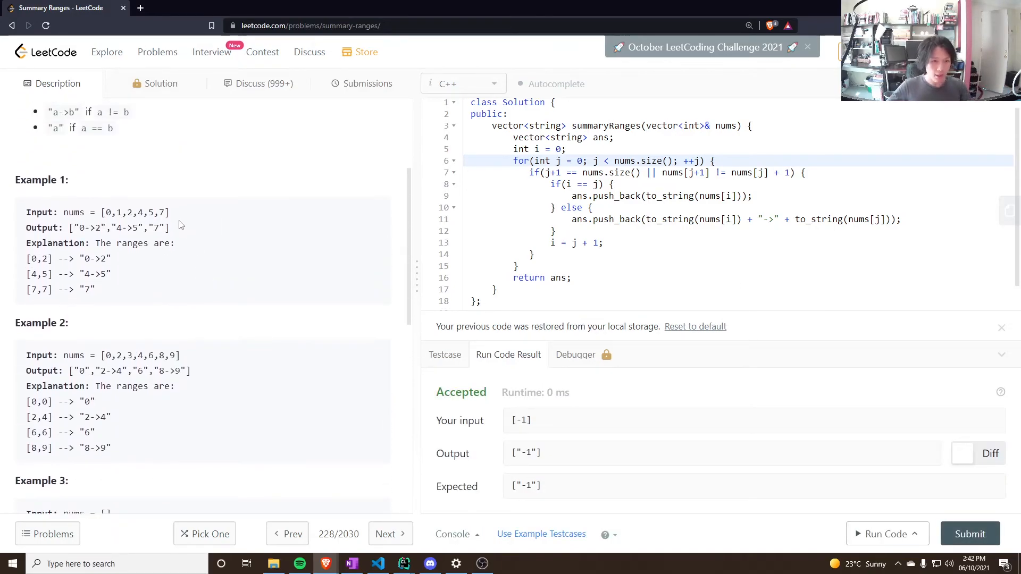
pyautogui.doubleClick(135, 213)
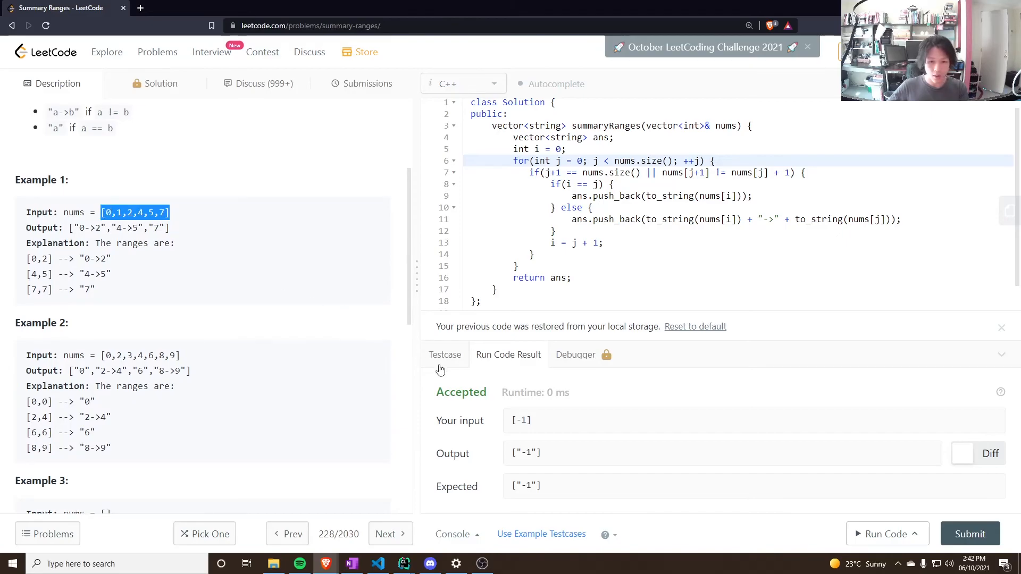
pyautogui.click(971, 534)
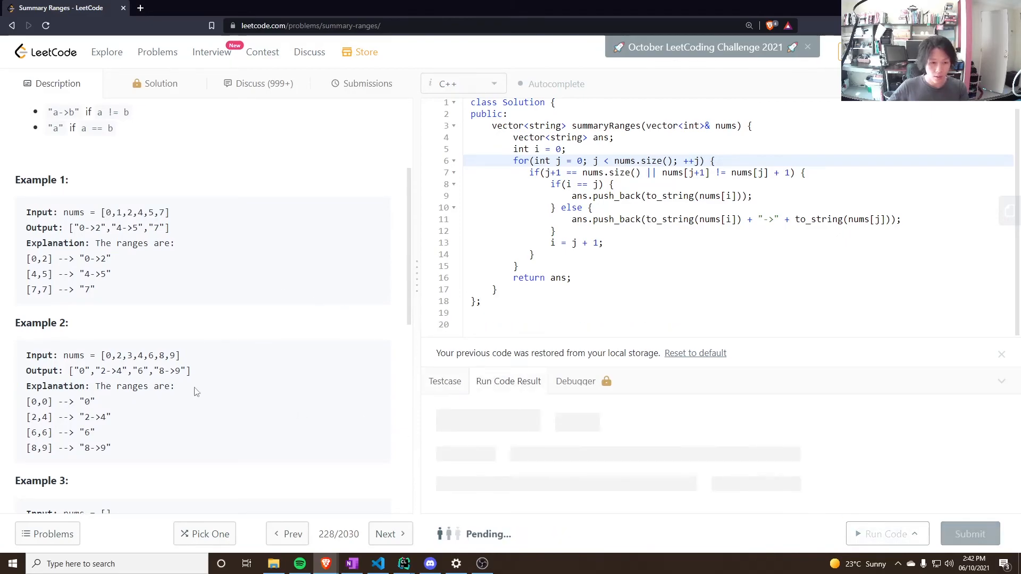
pyautogui.doubleClick(141, 346)
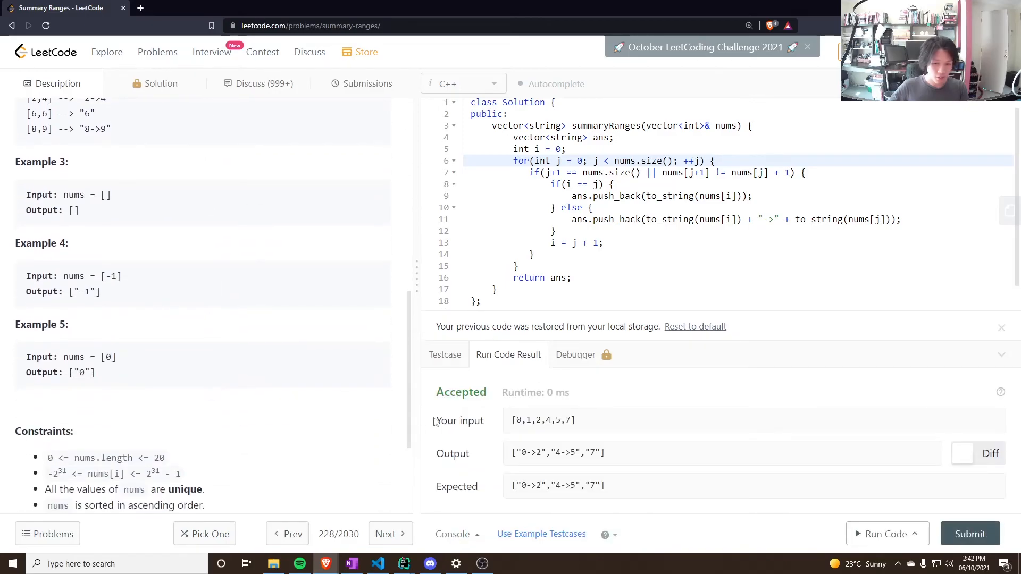
pyautogui.click(970, 533)
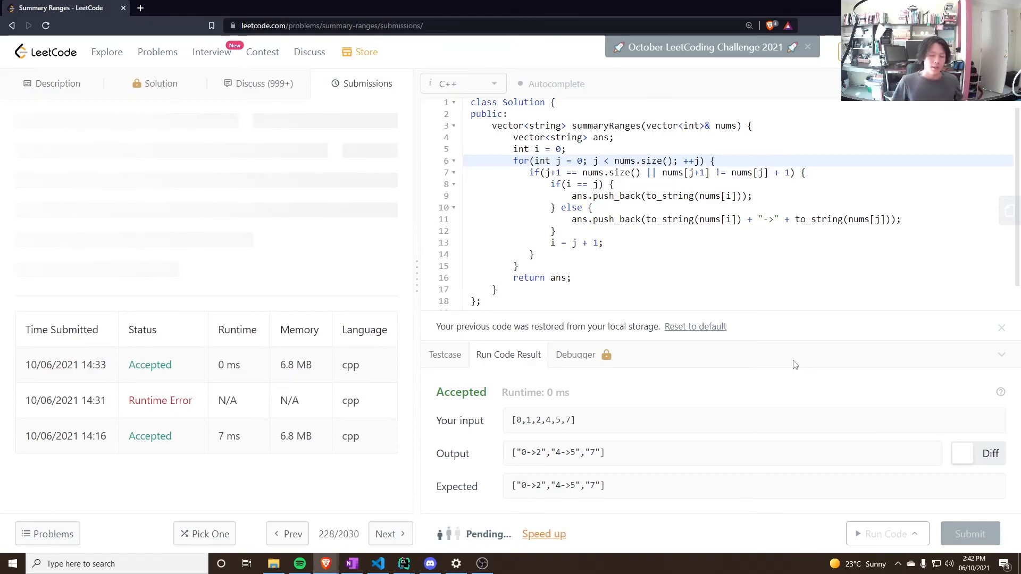
# Compare the new accepted submission's 5 ms runtime with the earlier 0 ms entry.
pyautogui.click(970, 534)
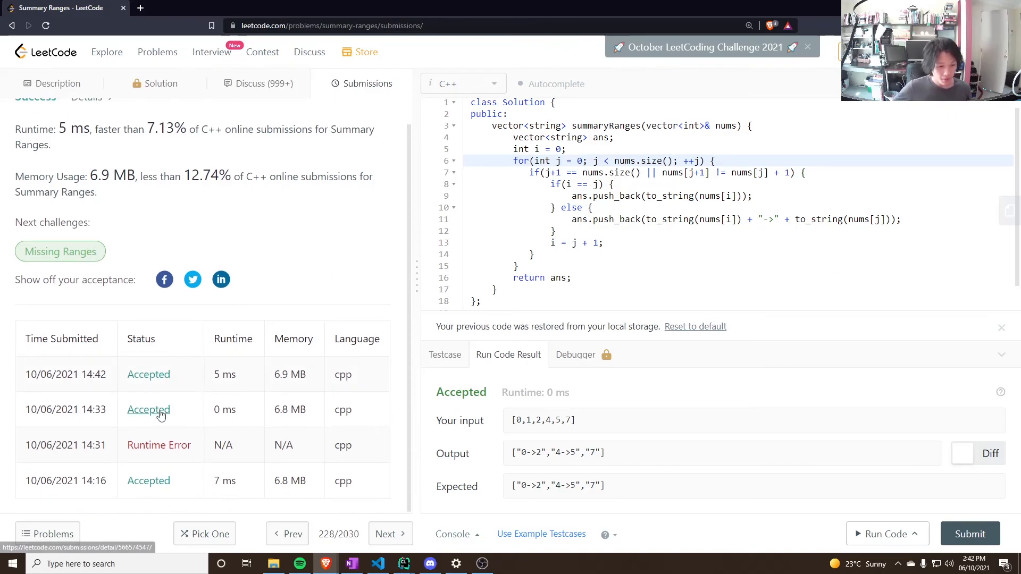
pyautogui.doubleClick(224, 409)
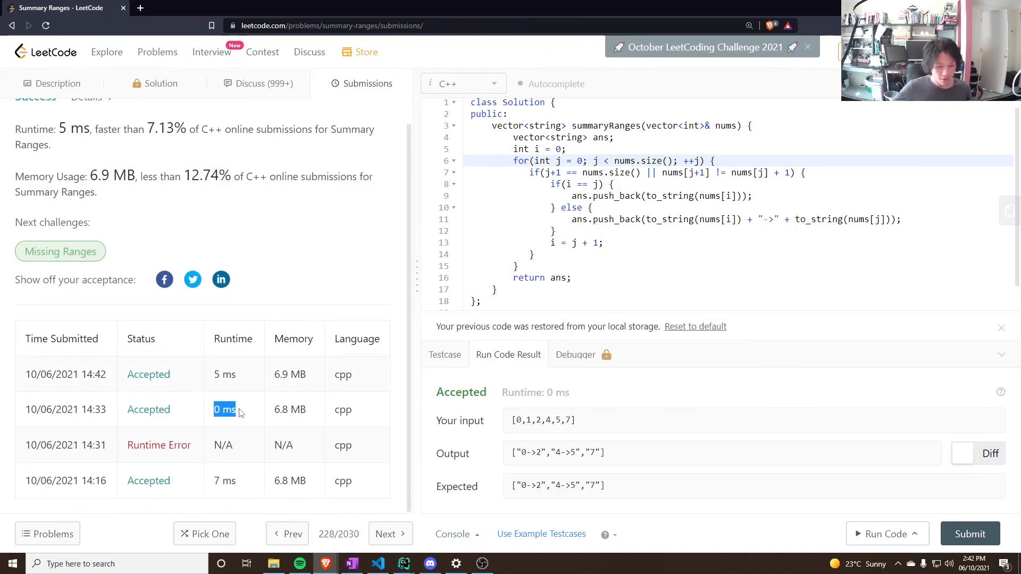
pyautogui.scroll(3)
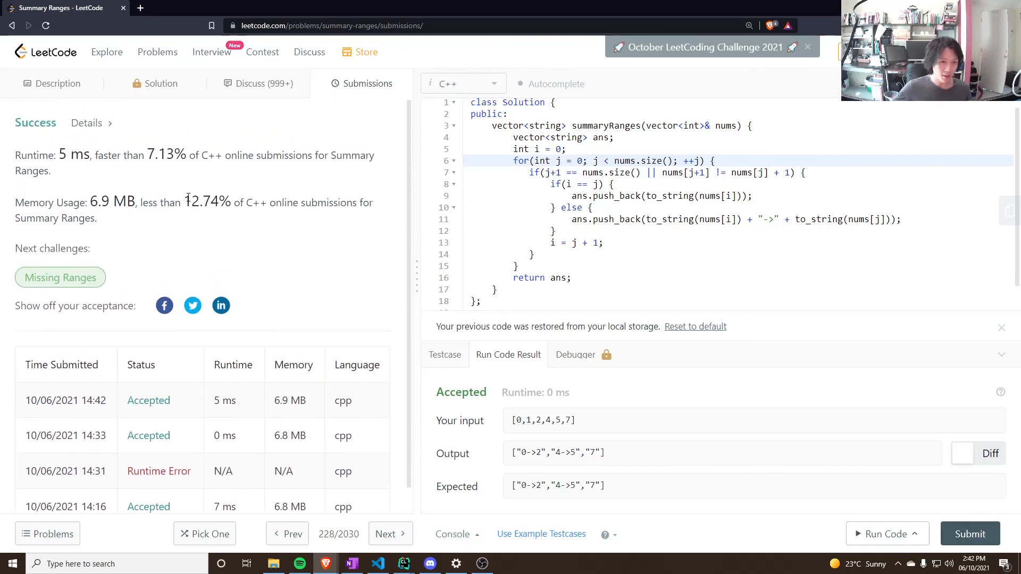
pyautogui.doubleClick(225, 401)
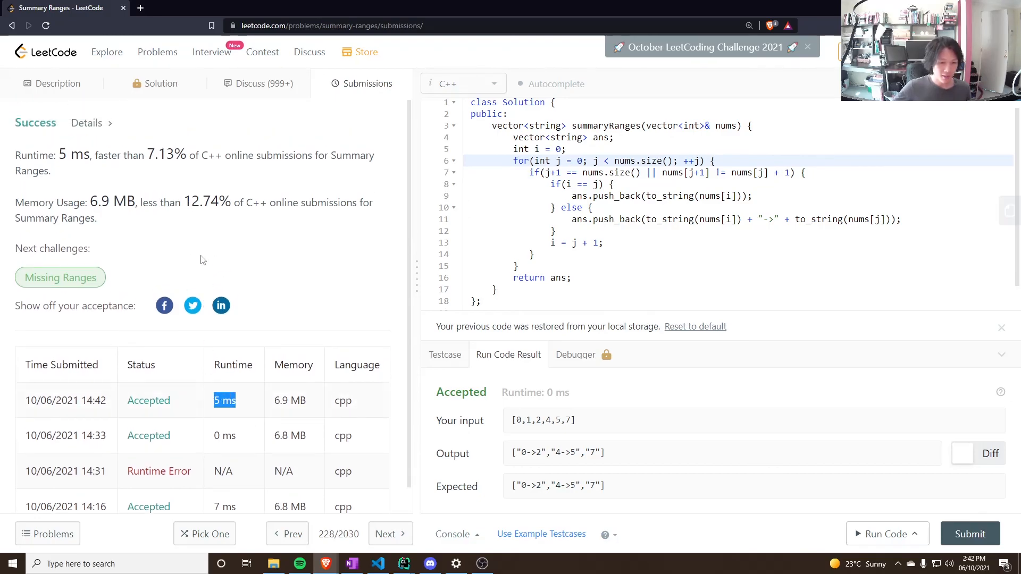
pyautogui.moveTo(236, 434)
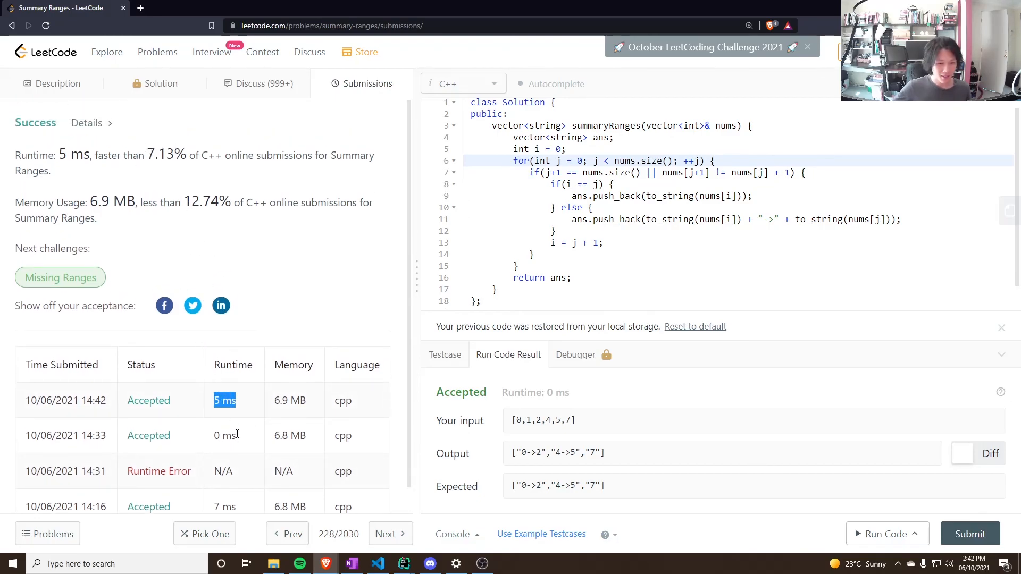